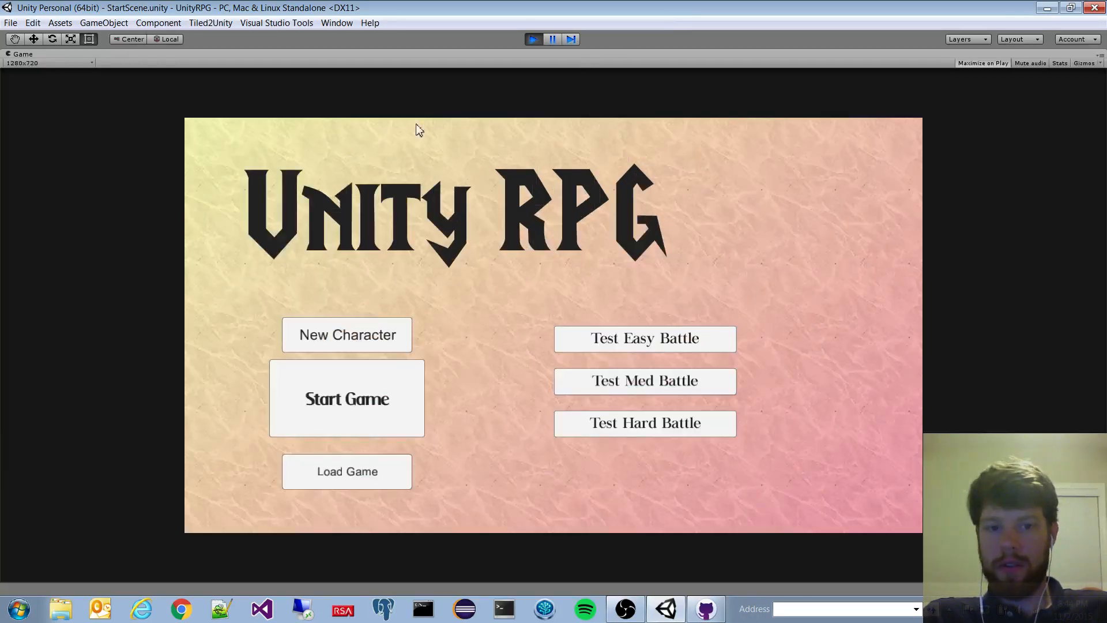
mouse_move(529, 353)
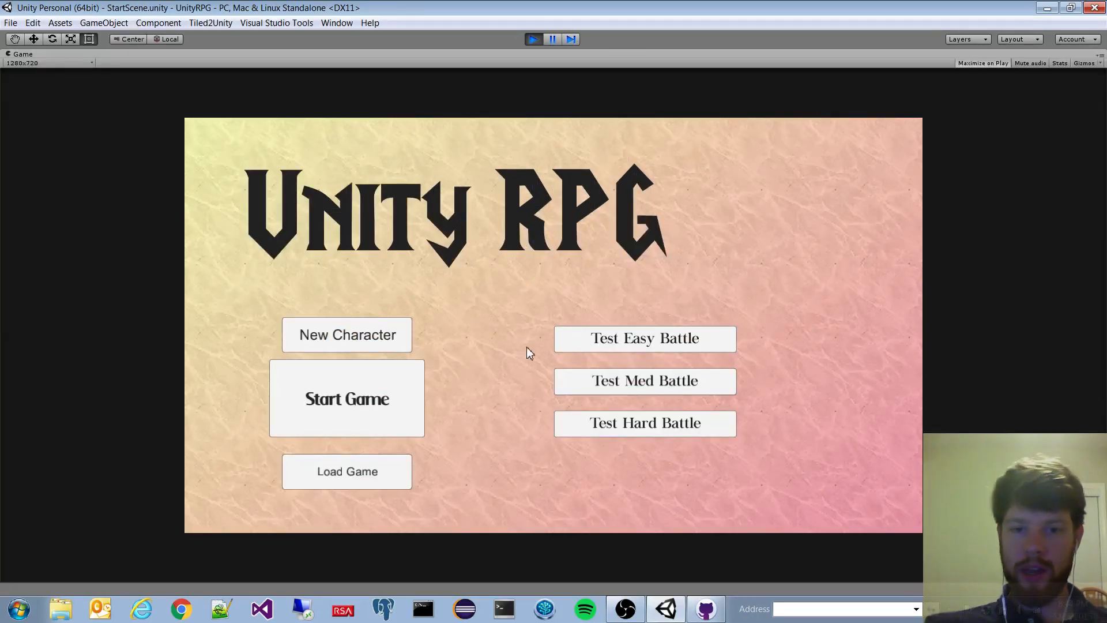
Step: Create Joe with the next body model, a new portrait, Strength 5 and Endurance 2
left_click(348, 335)
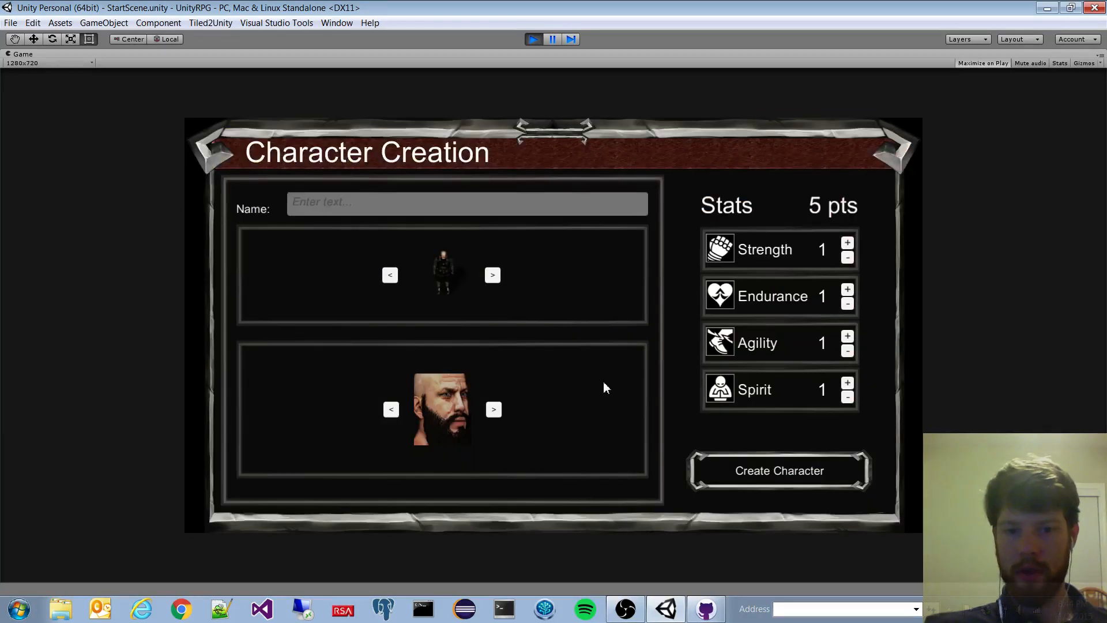
left_click(431, 203)
type("Joe")
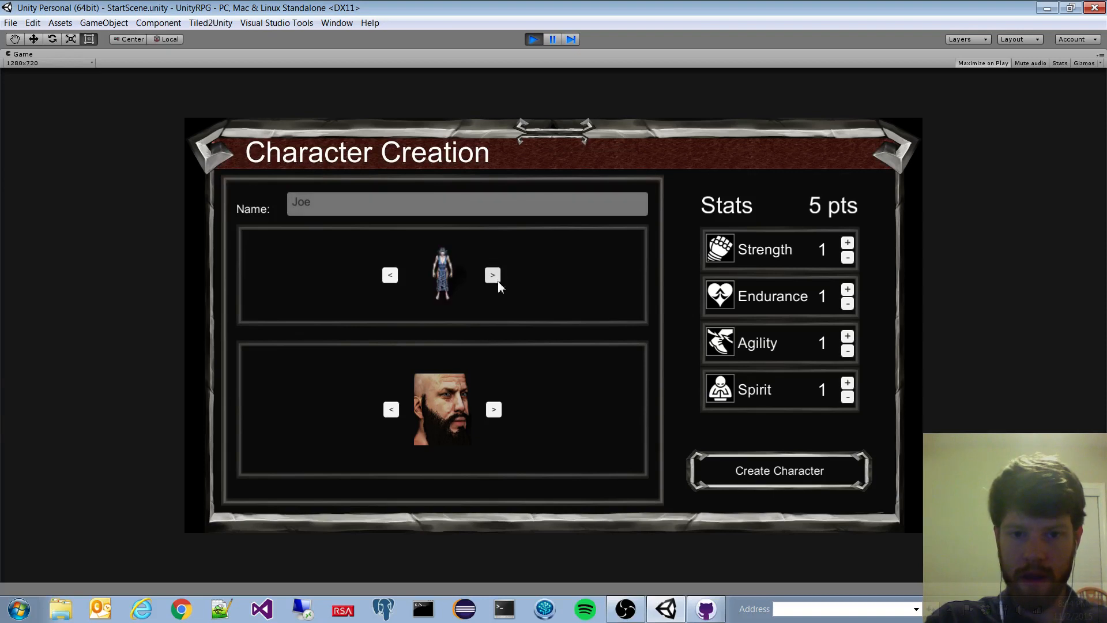
left_click(492, 275)
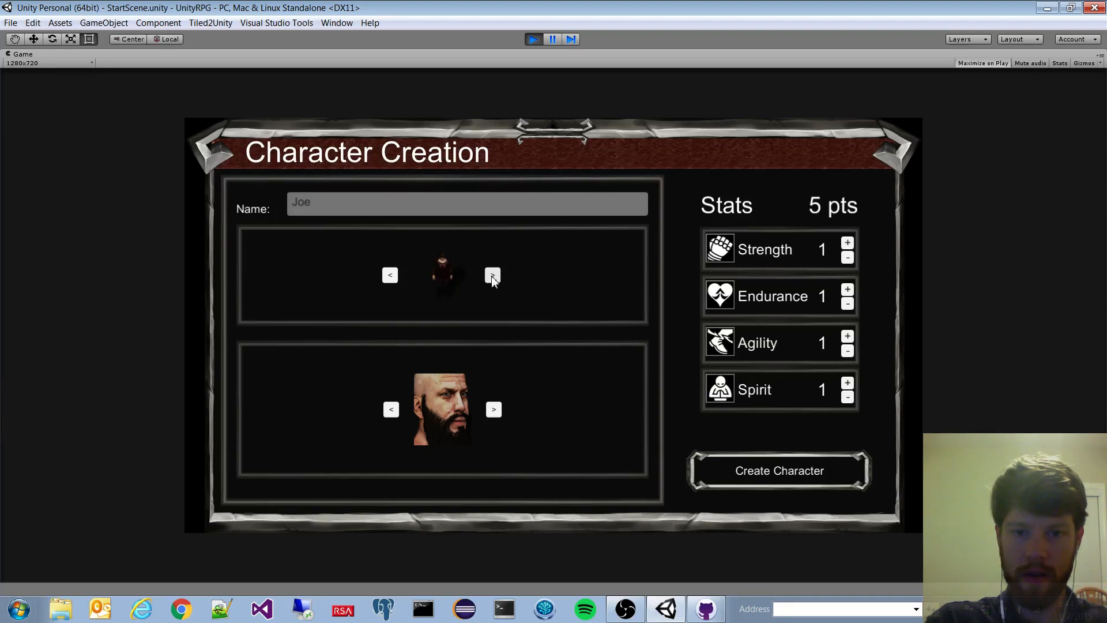
left_click(493, 409)
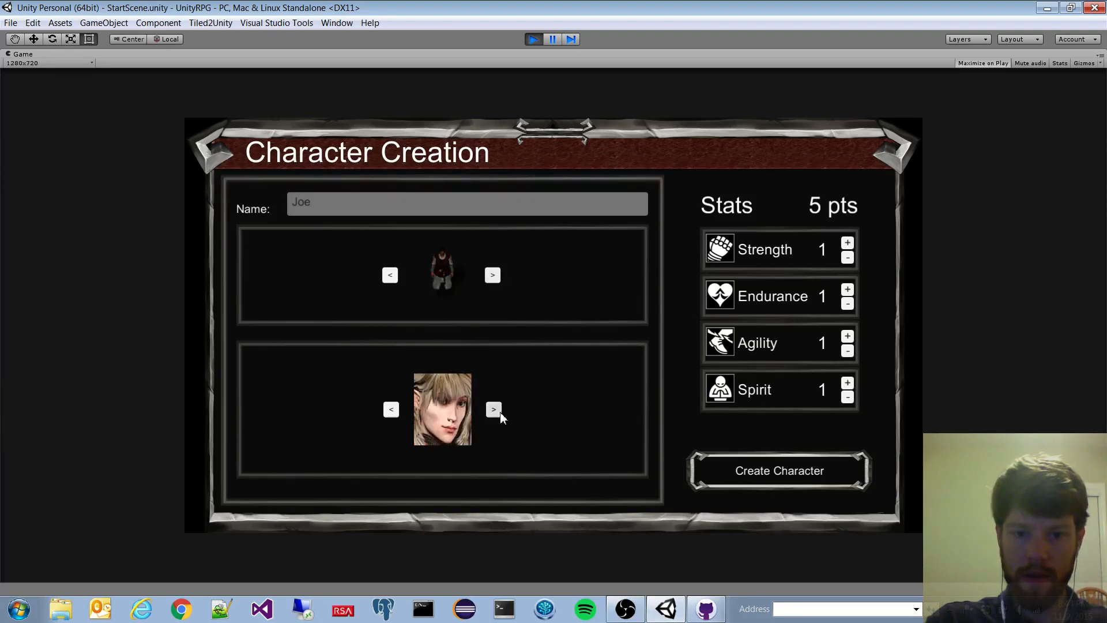
left_click(493, 408)
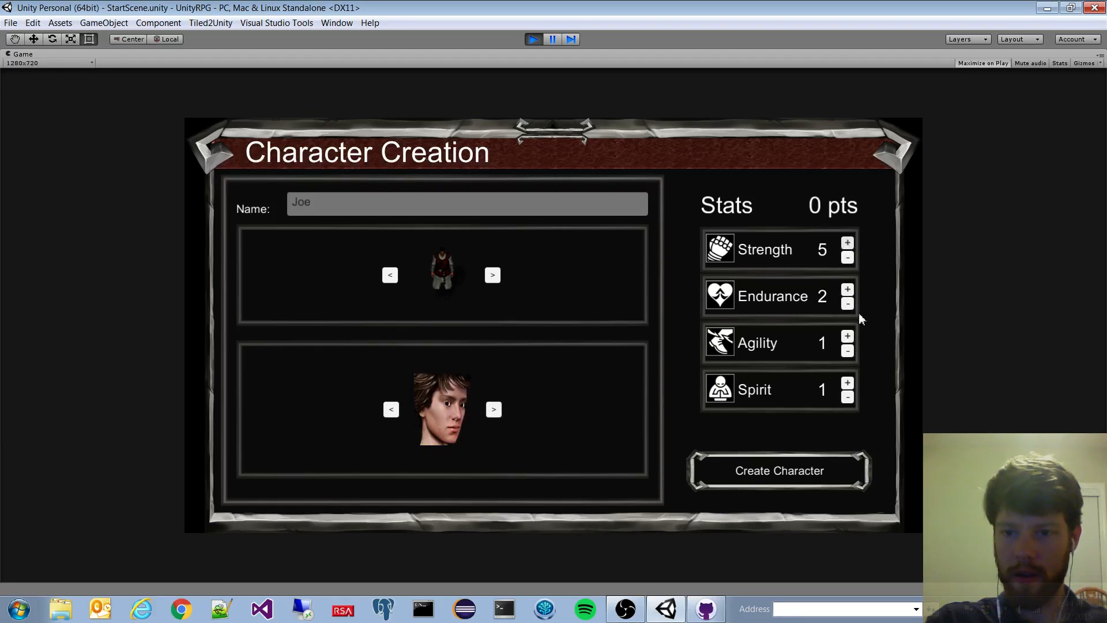
left_click(847, 257)
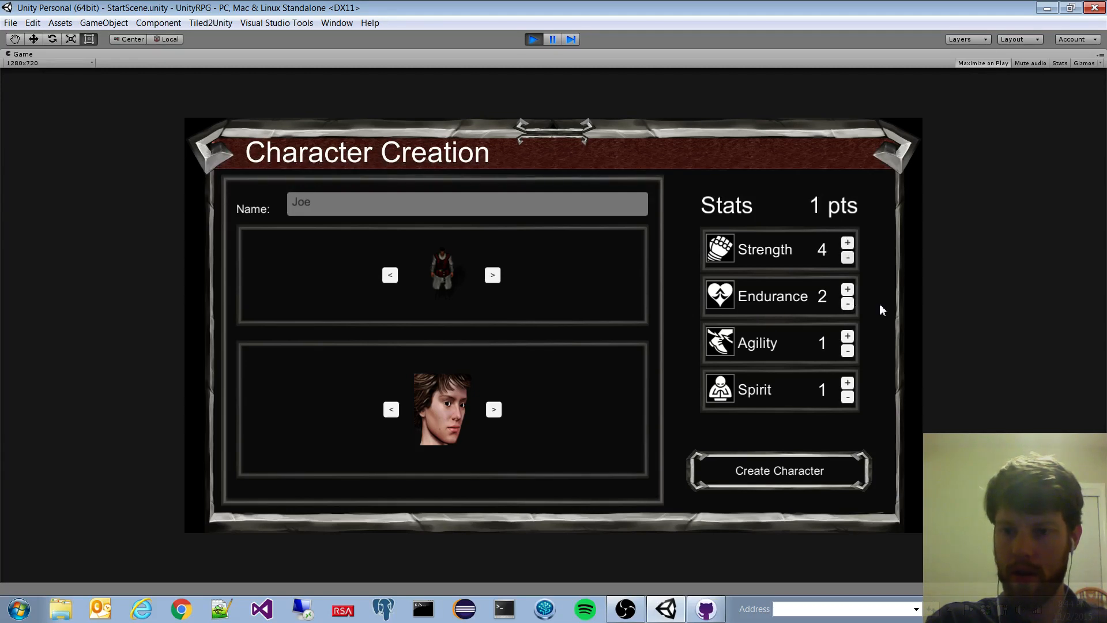
left_click(848, 288)
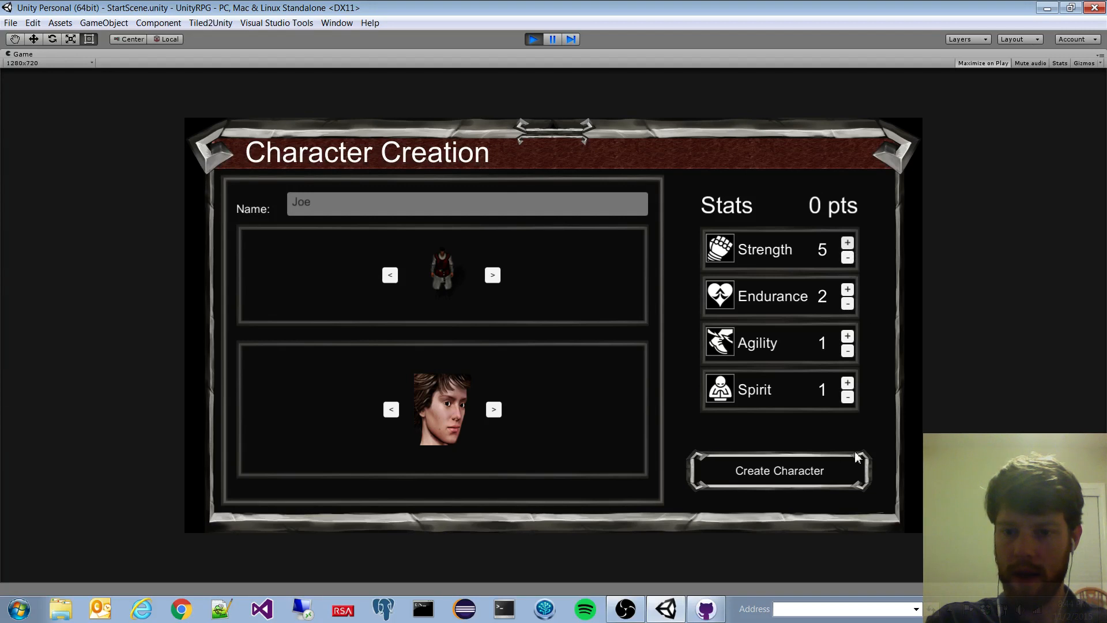
Step: Confirm Joe's creation and enter ZoneTown from the World View
left_click(778, 470)
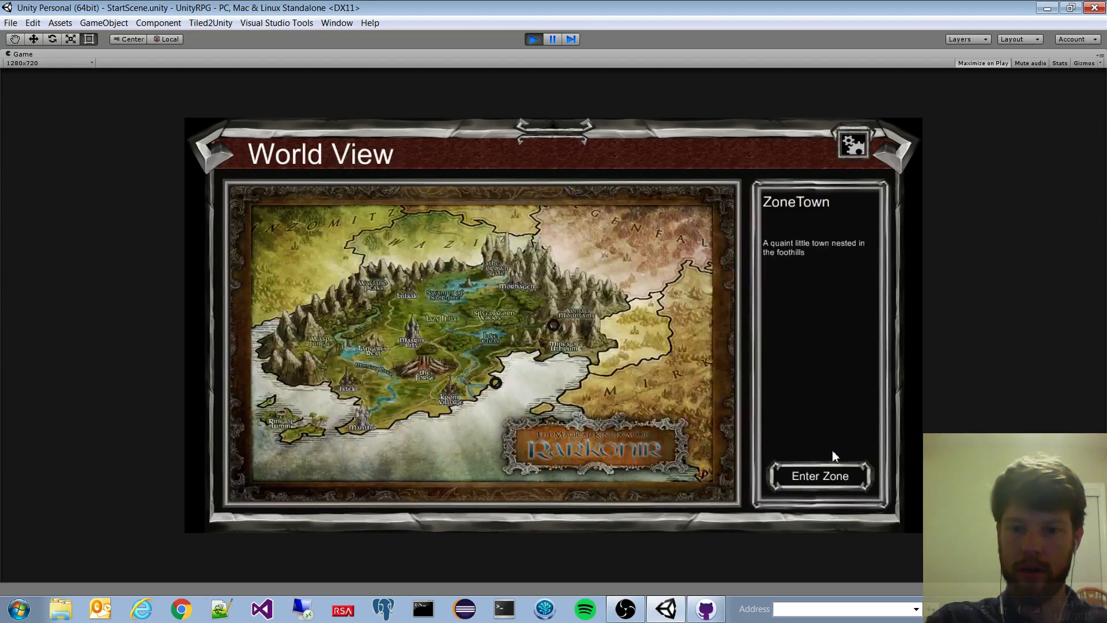
left_click(819, 475)
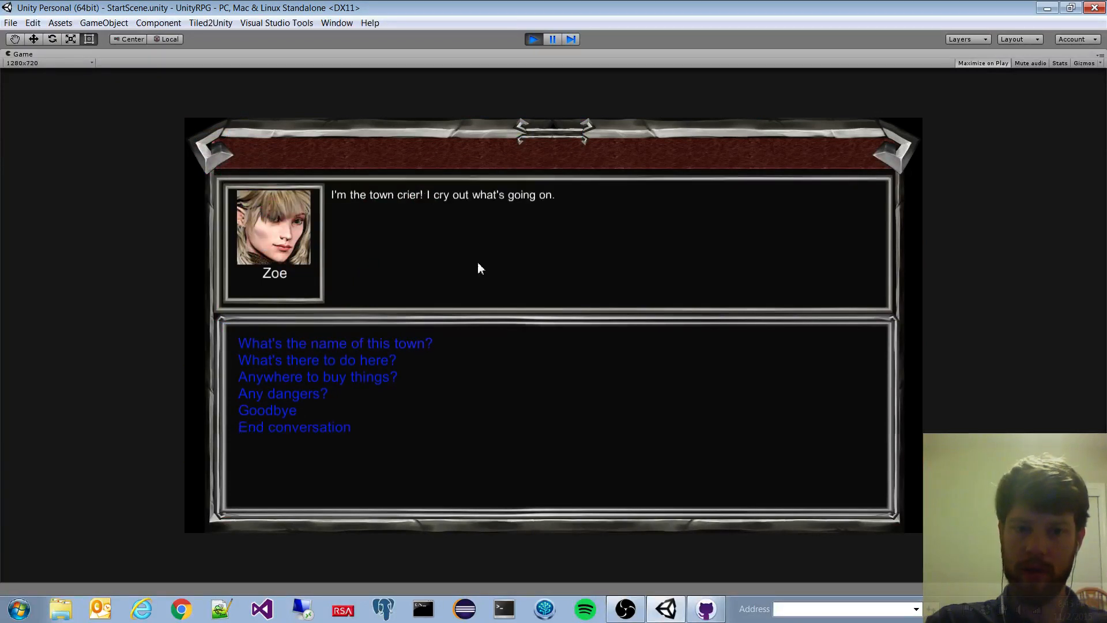
mouse_move(380, 405)
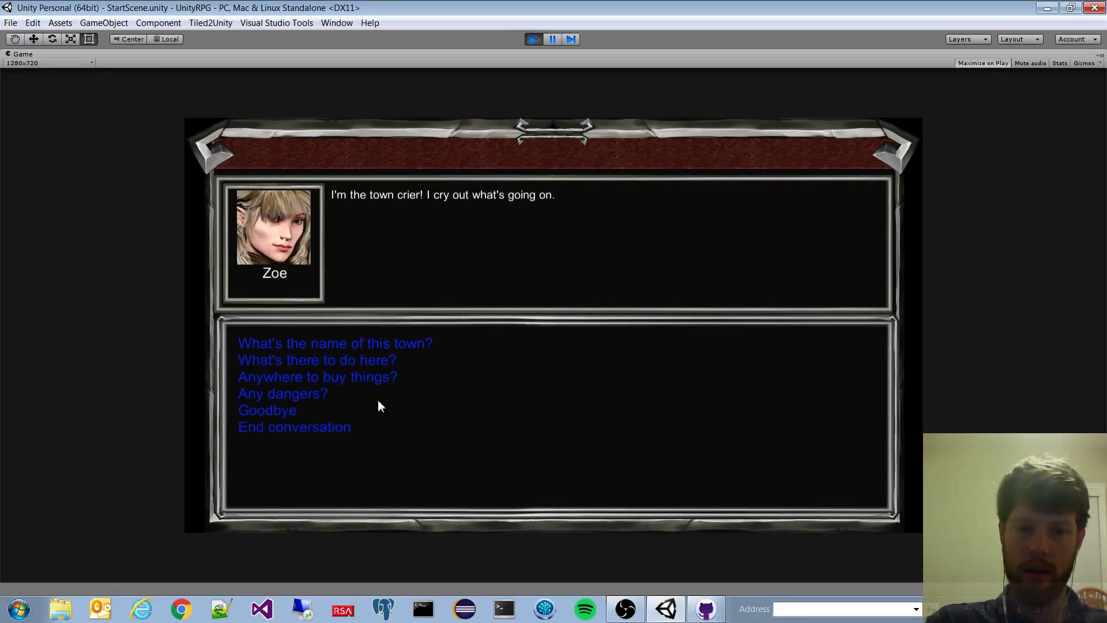
Step: Ask Zoe where to buy things, end the conversation, and equip the Longsword as Joe's weapon
left_click(317, 376)
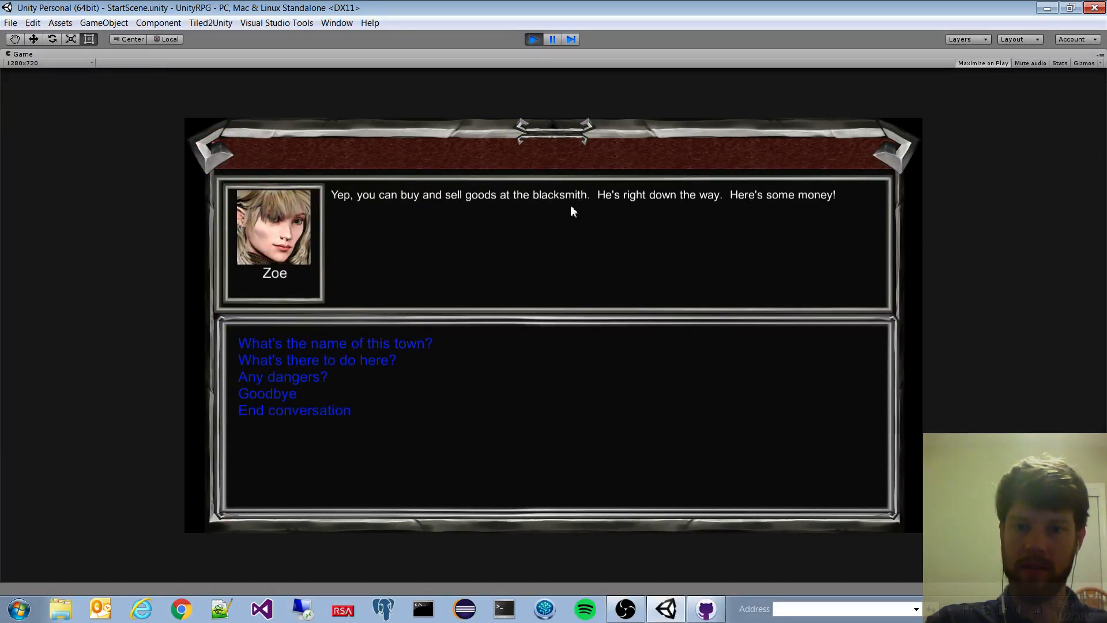
mouse_move(314, 387)
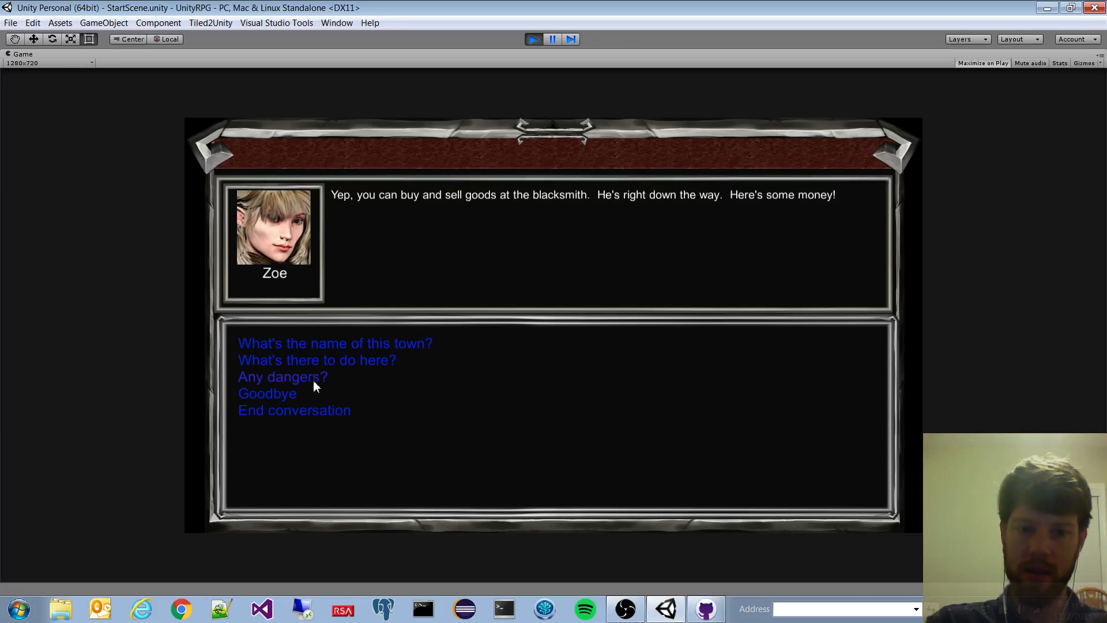
left_click(282, 376)
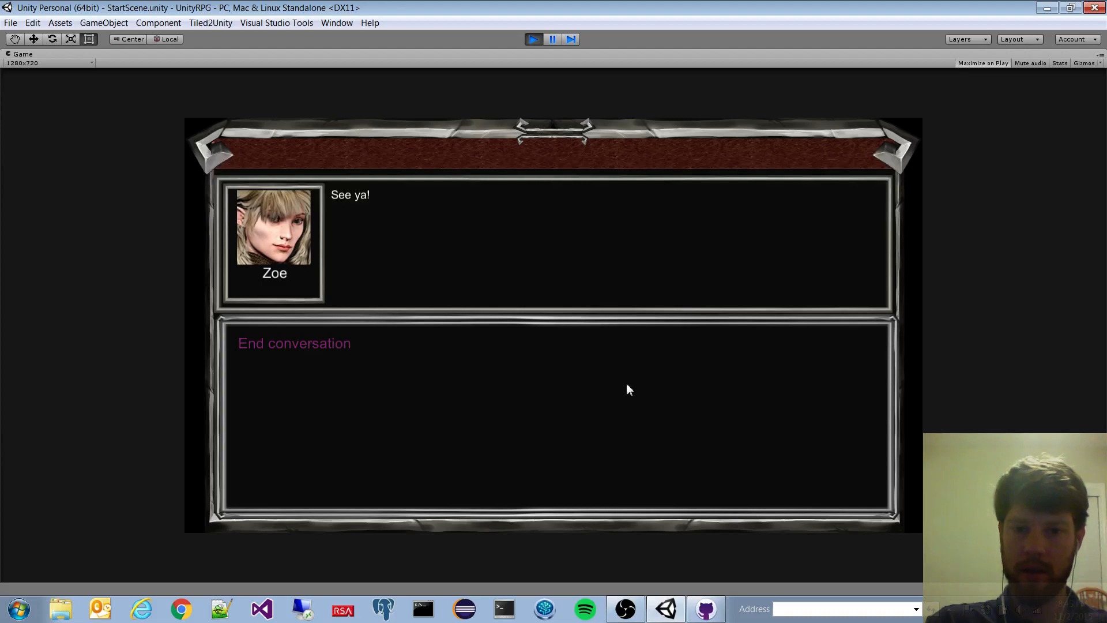
left_click(294, 343)
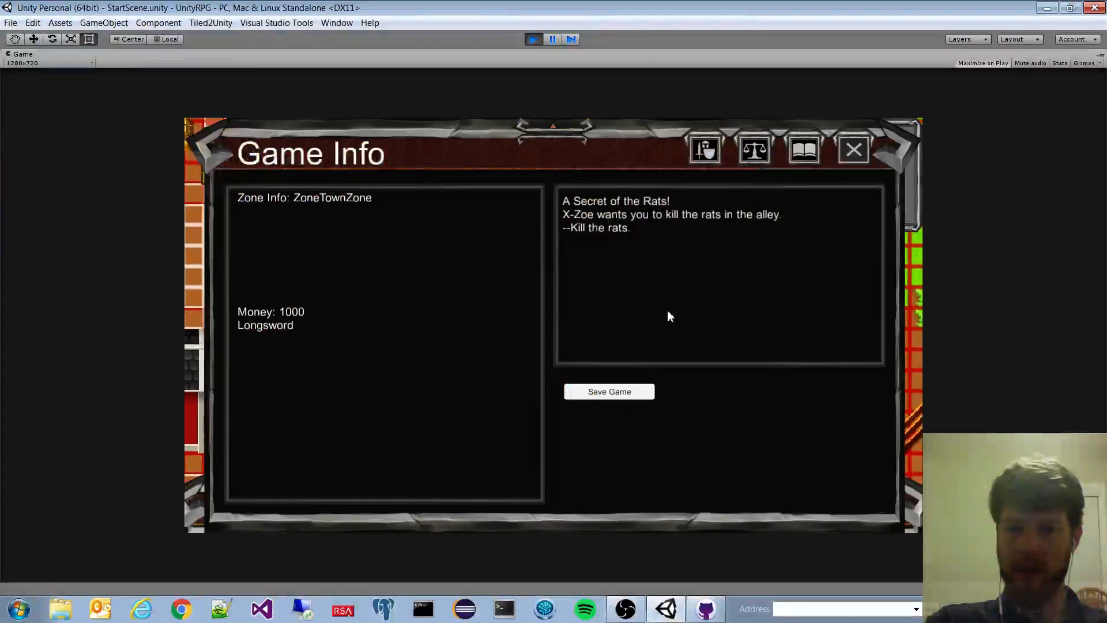
left_click(703, 149)
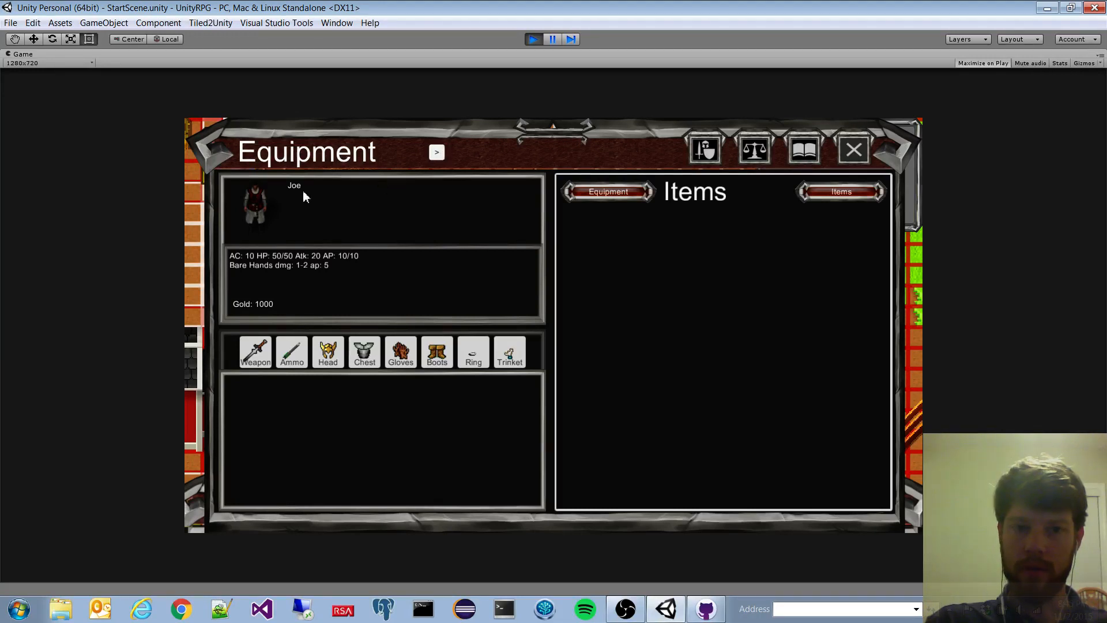
mouse_move(286, 311)
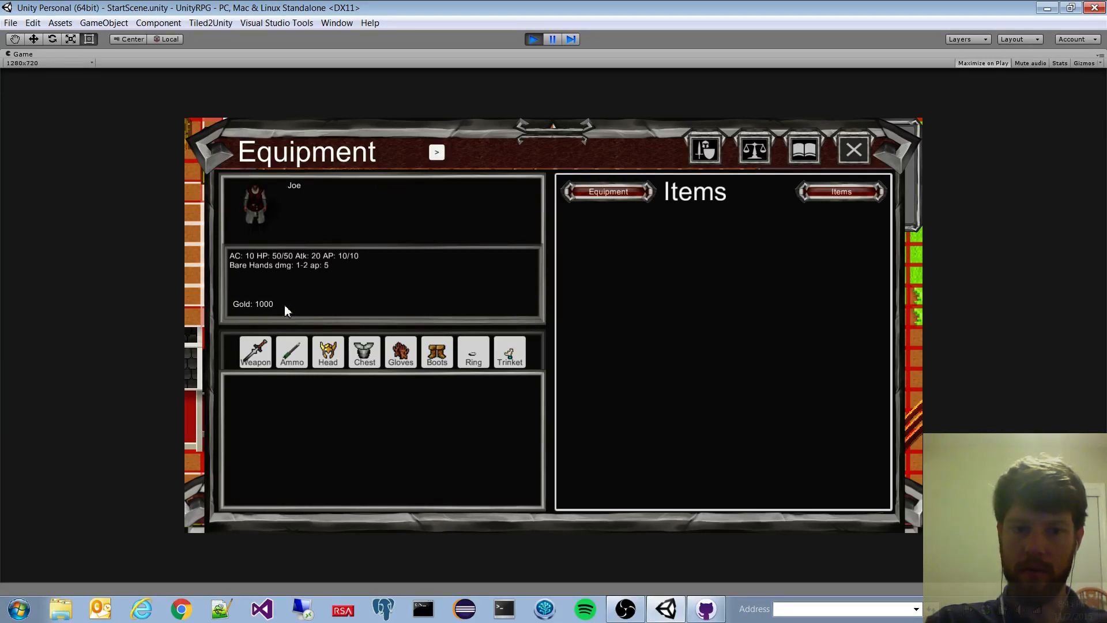
left_click(256, 352)
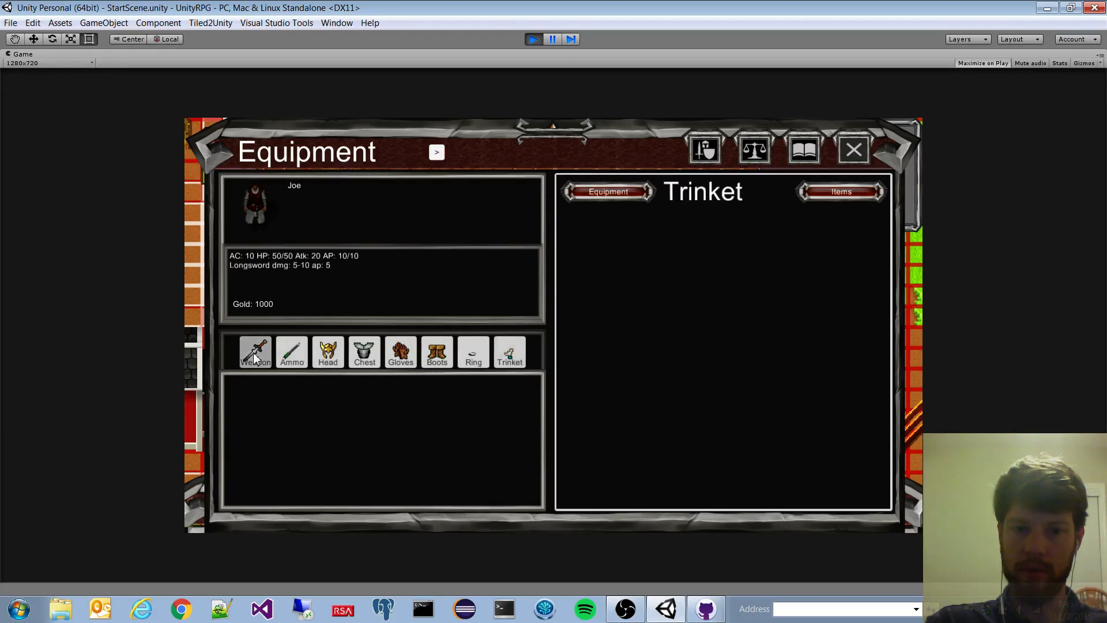
Step: Grant Joe test experience twice from his character sheet to reach level 3
left_click(755, 149)
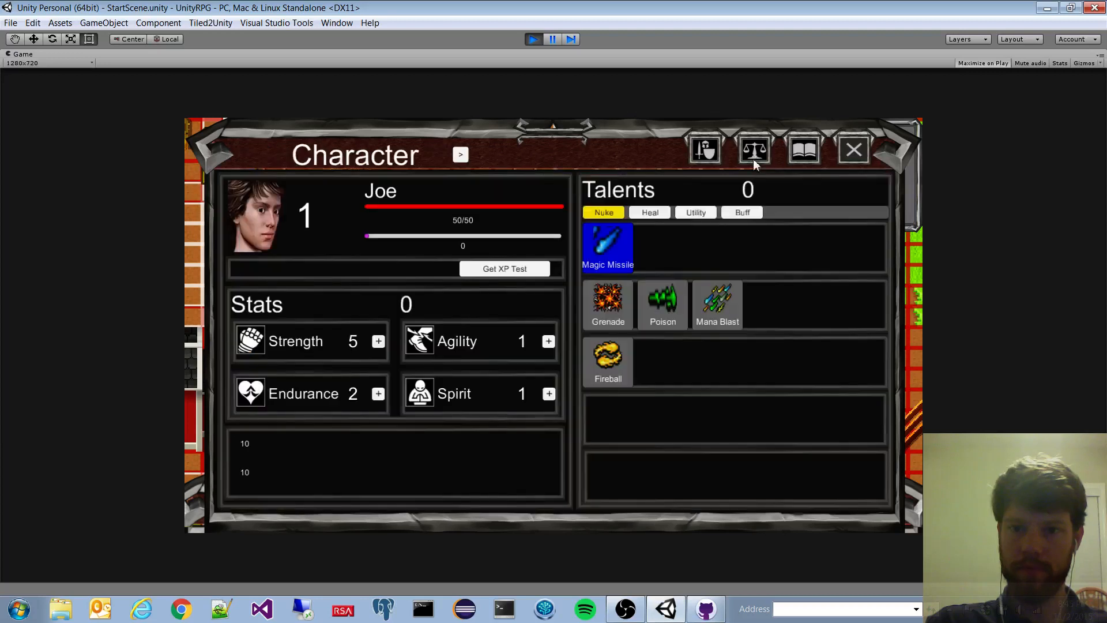
mouse_move(381, 286)
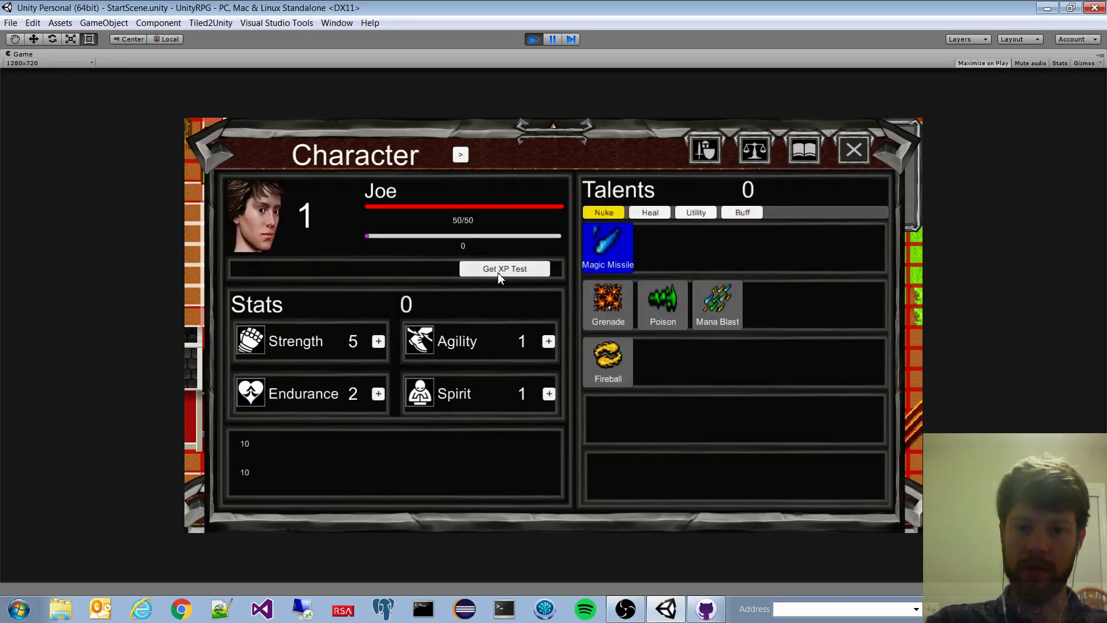
left_click(504, 269)
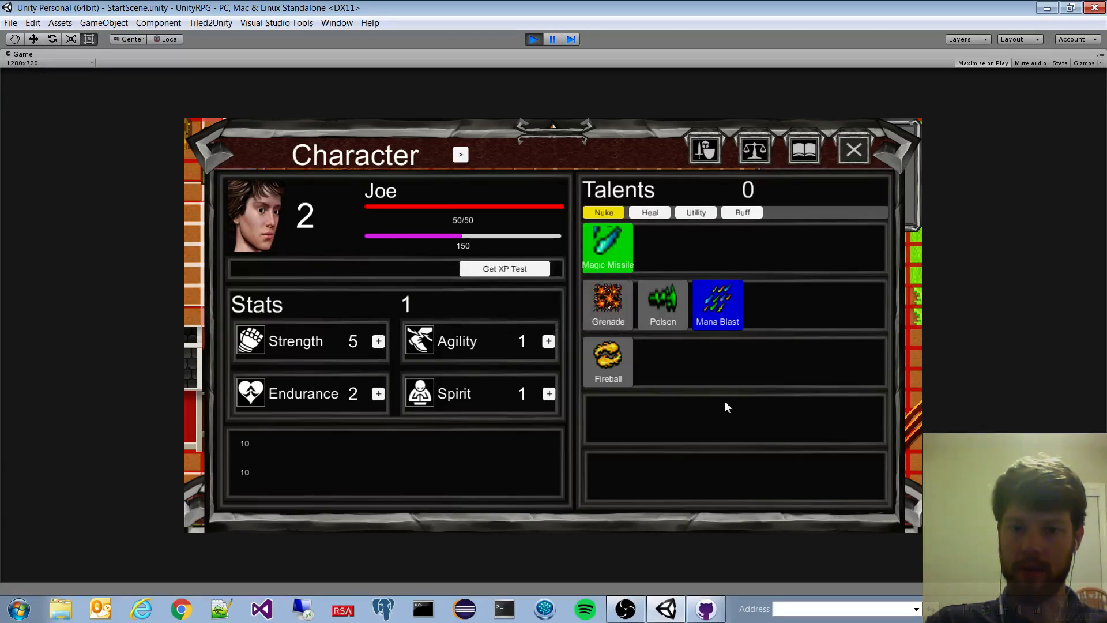
left_click(504, 268)
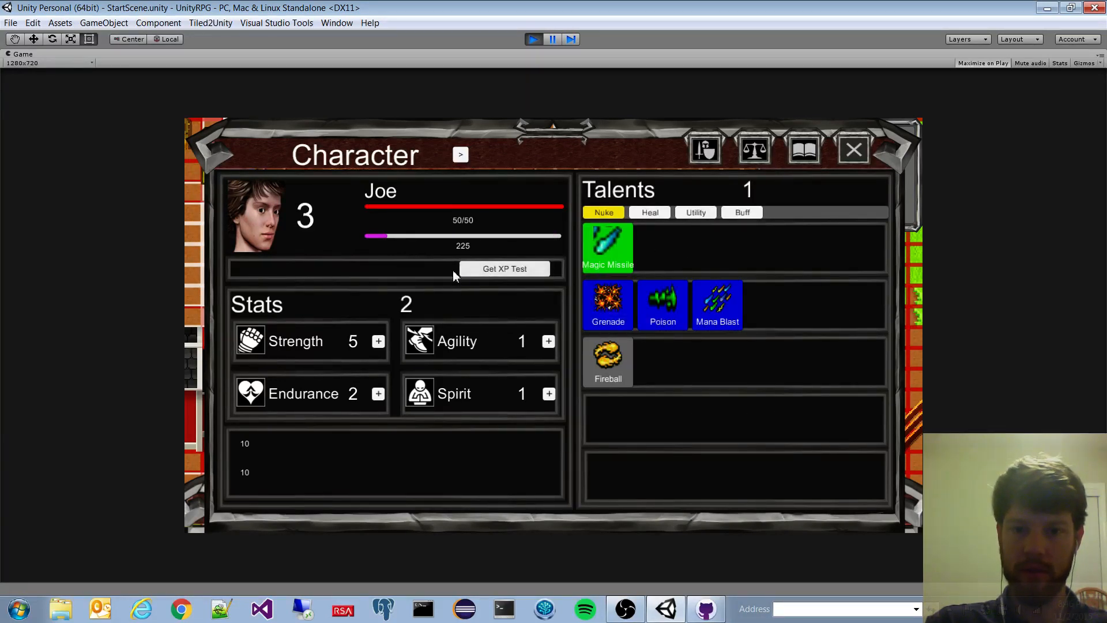
Step: Learn the Heal talent from the healing talents
left_click(648, 212)
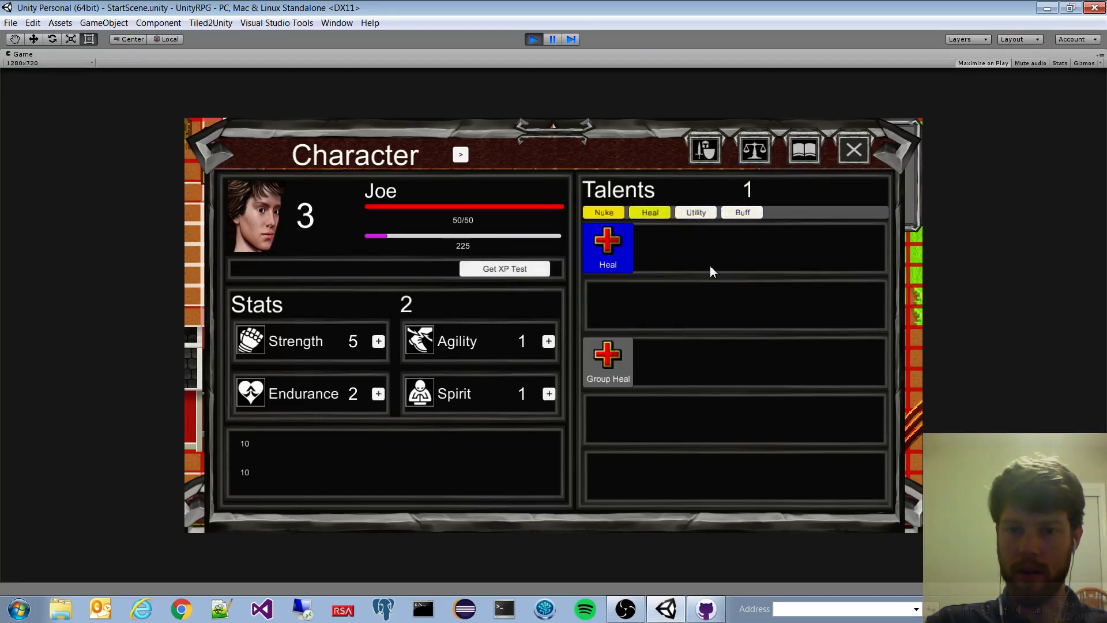
left_click(741, 213)
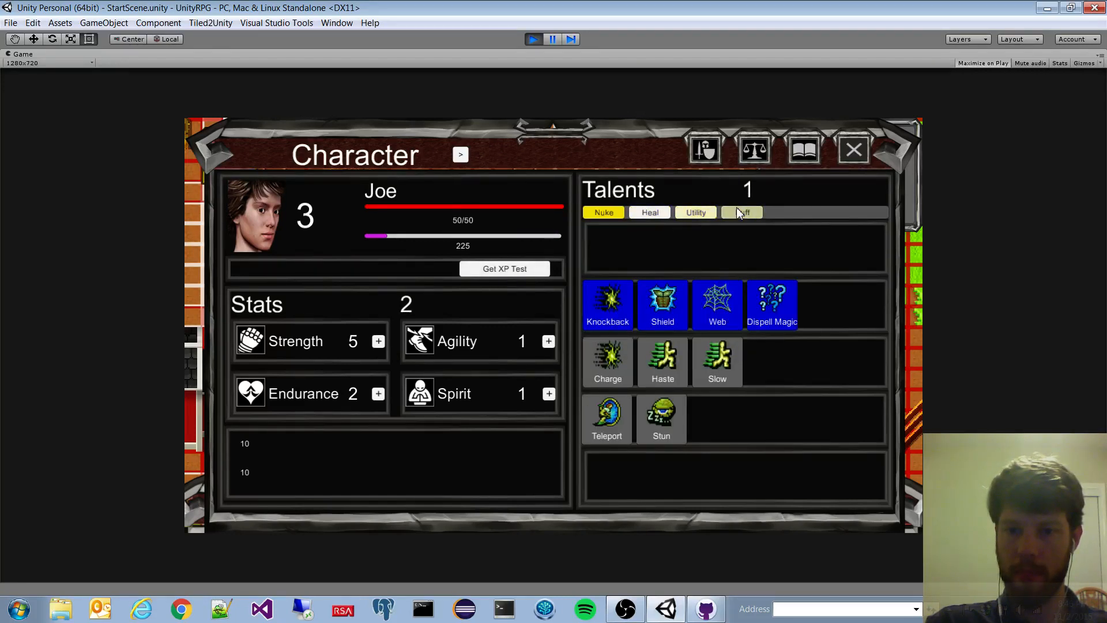
left_click(648, 213)
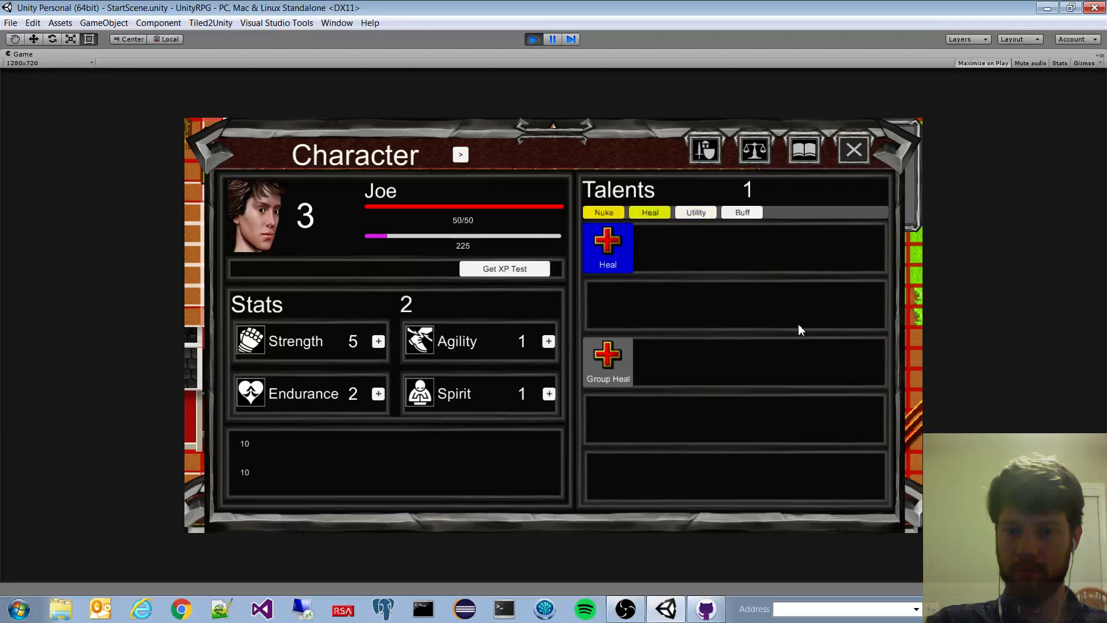
left_click(608, 247)
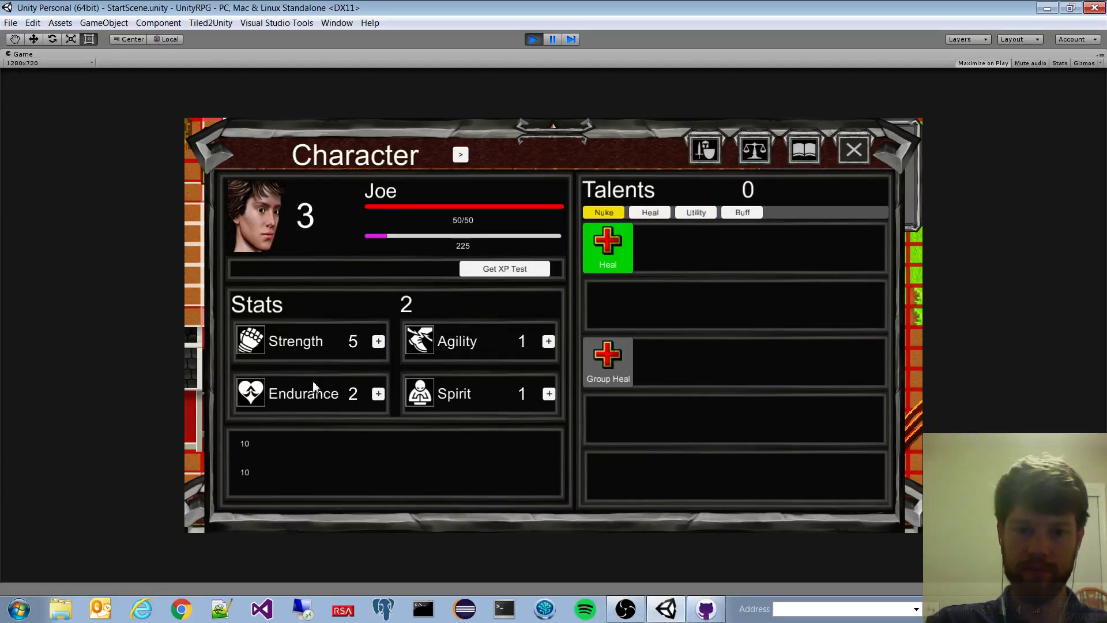
Step: Spend stat points to raise Strength to 6 and Endurance to 3
left_click(378, 341)
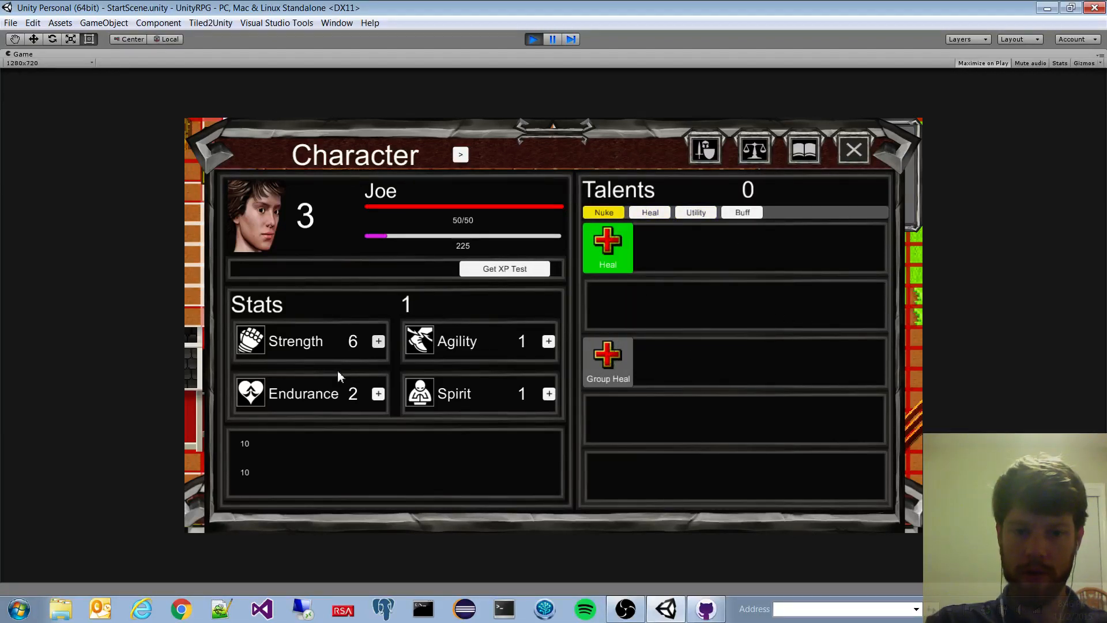
left_click(378, 393)
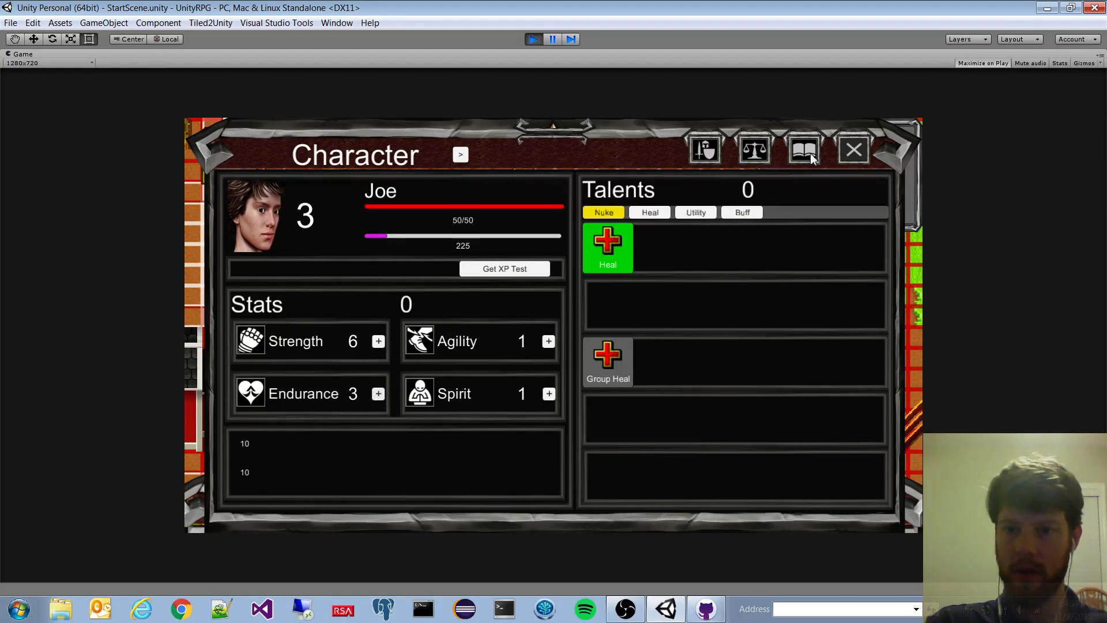
left_click(804, 149)
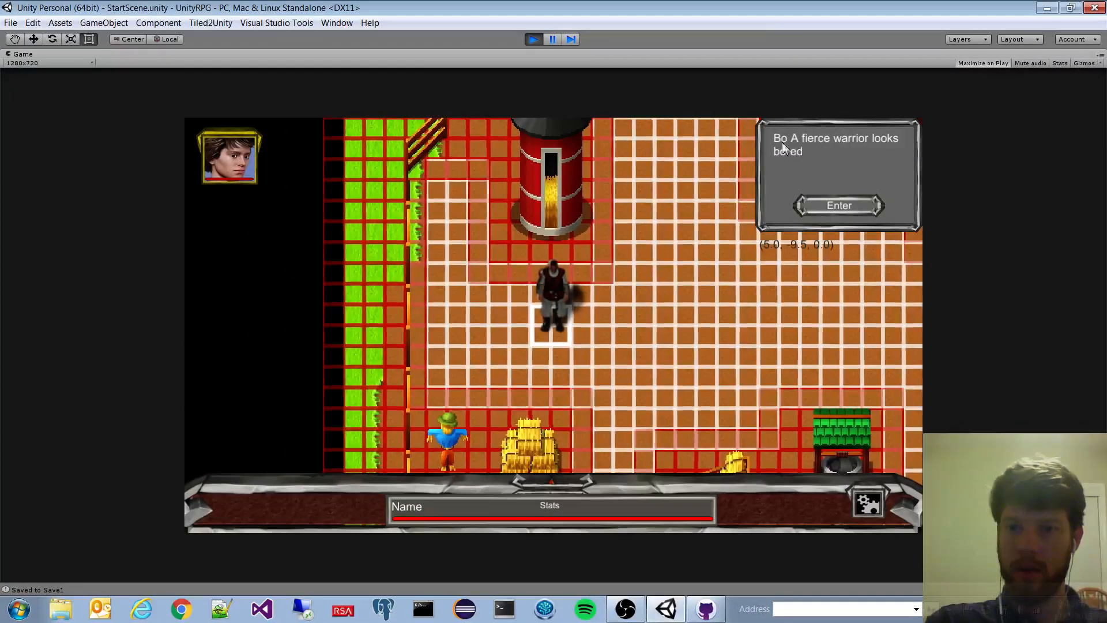
Step: Talk to Bo the warrior, walk across town, show Joe's stats and view Bo's equipment
left_click(839, 205)
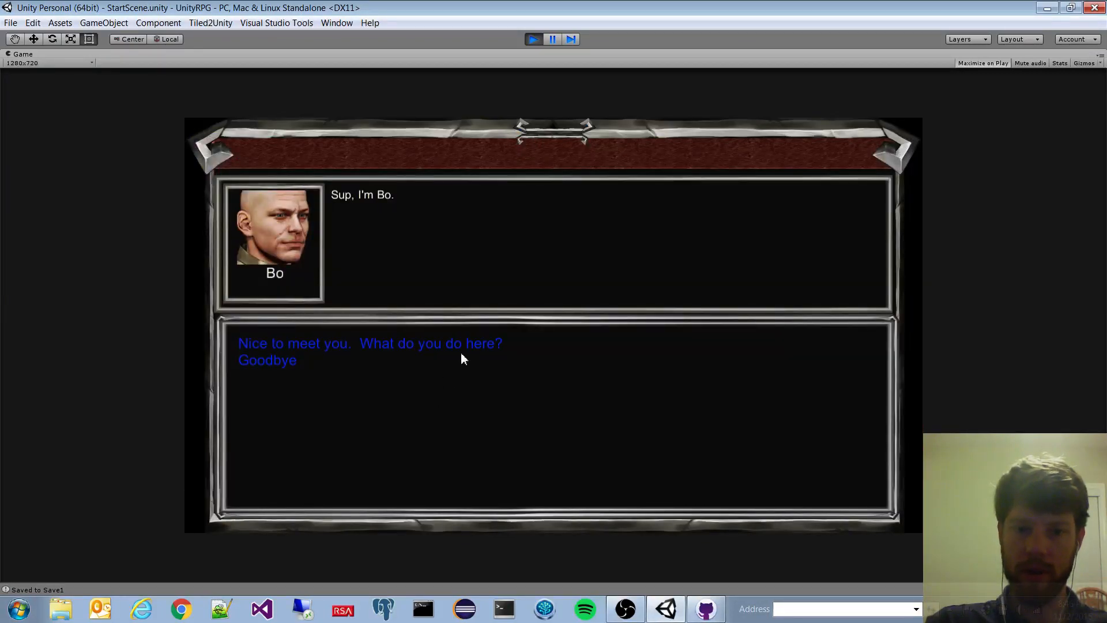
left_click(431, 344)
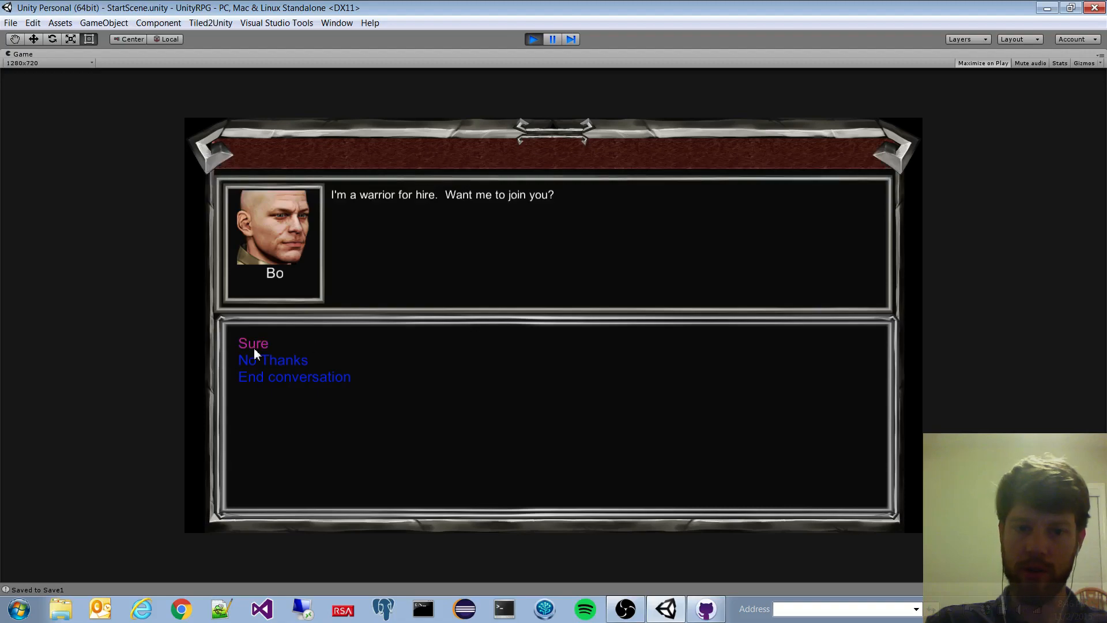
left_click(253, 344)
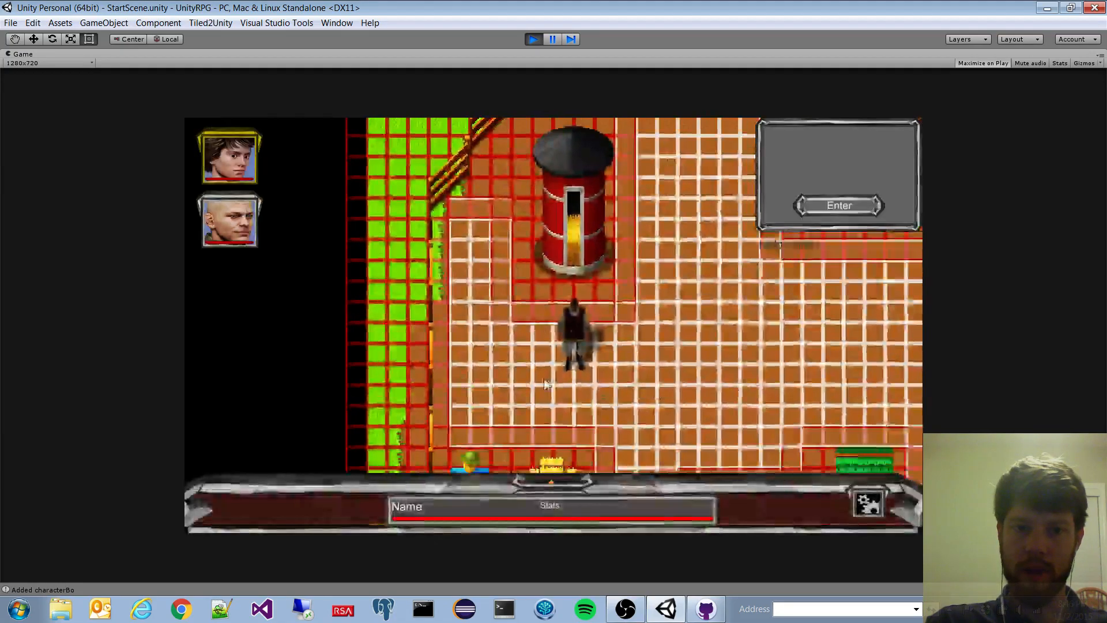
left_click(229, 155)
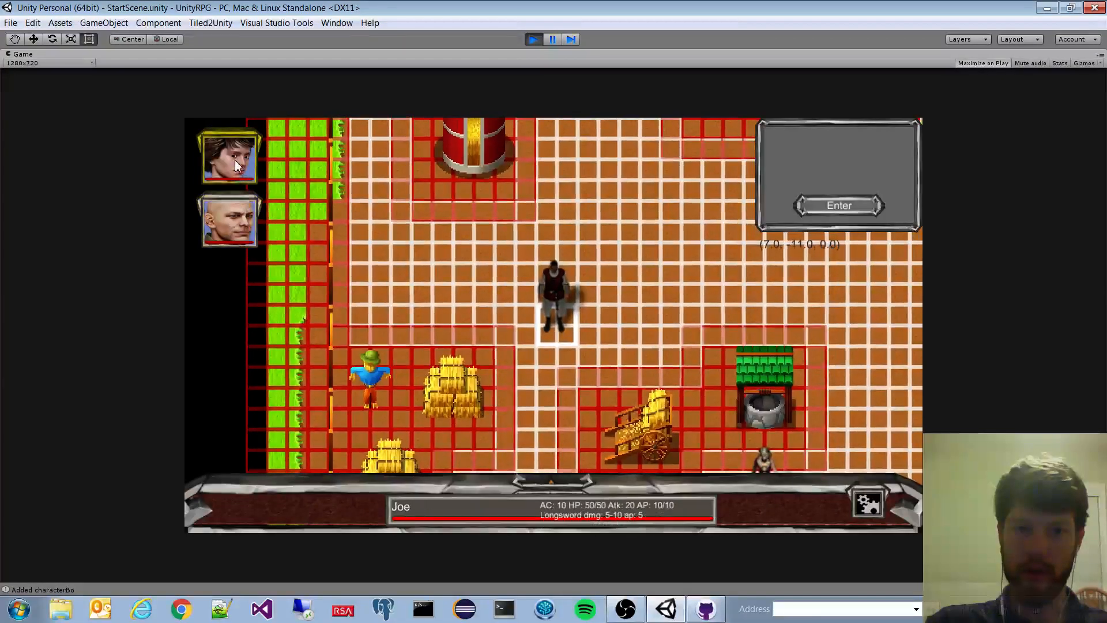
left_click(228, 221)
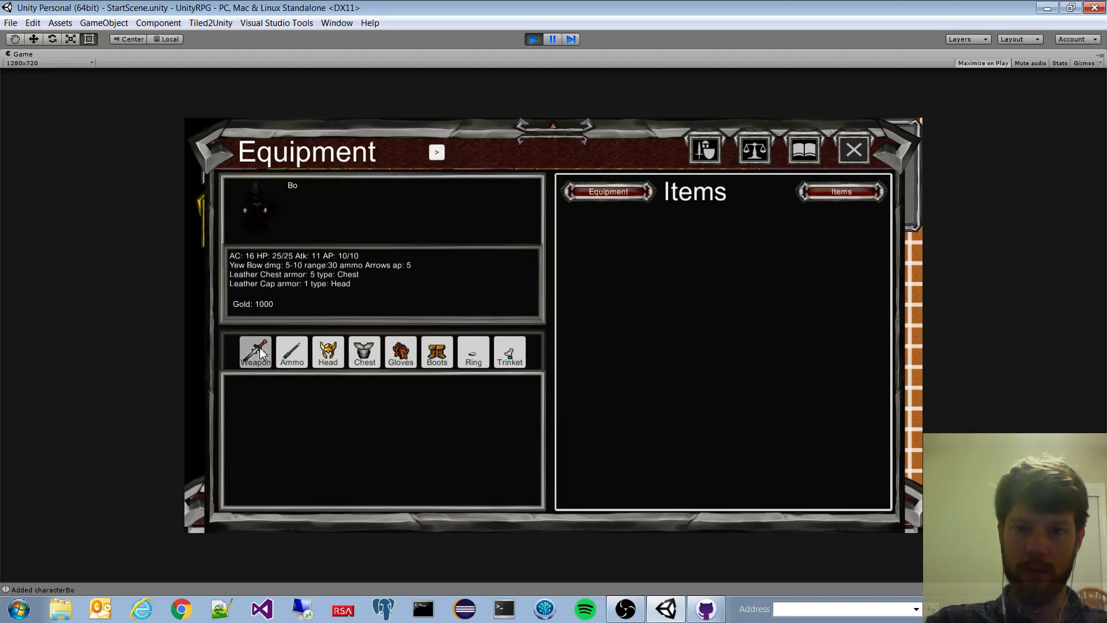
Step: Inspect Bo's weapon options, check the quest log, and bring up Bo's character sheet
left_click(255, 352)
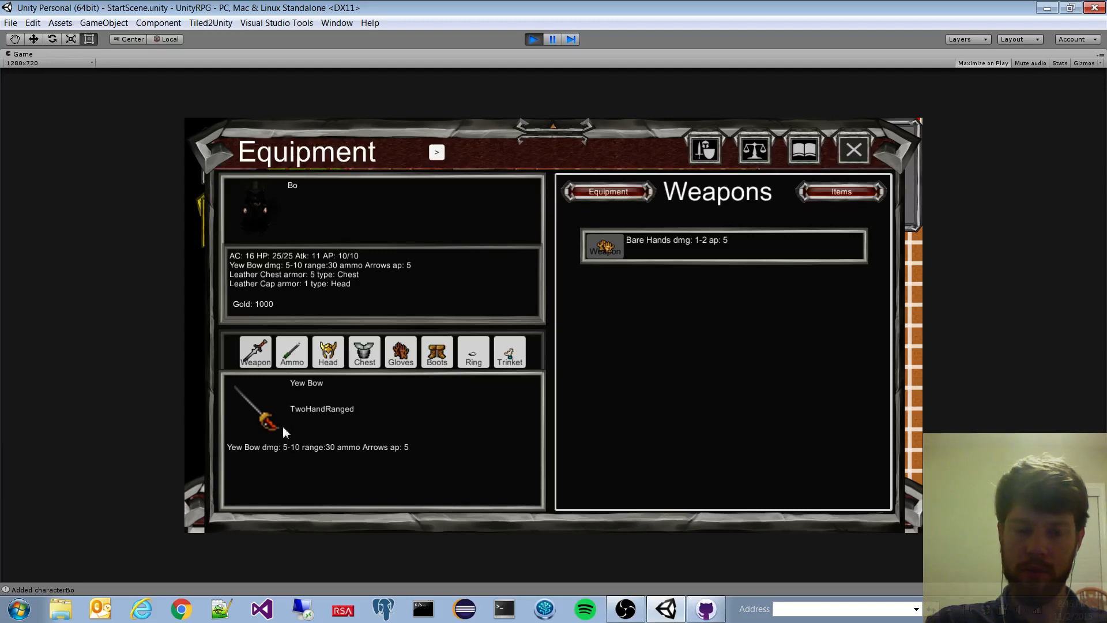
mouse_move(302, 383)
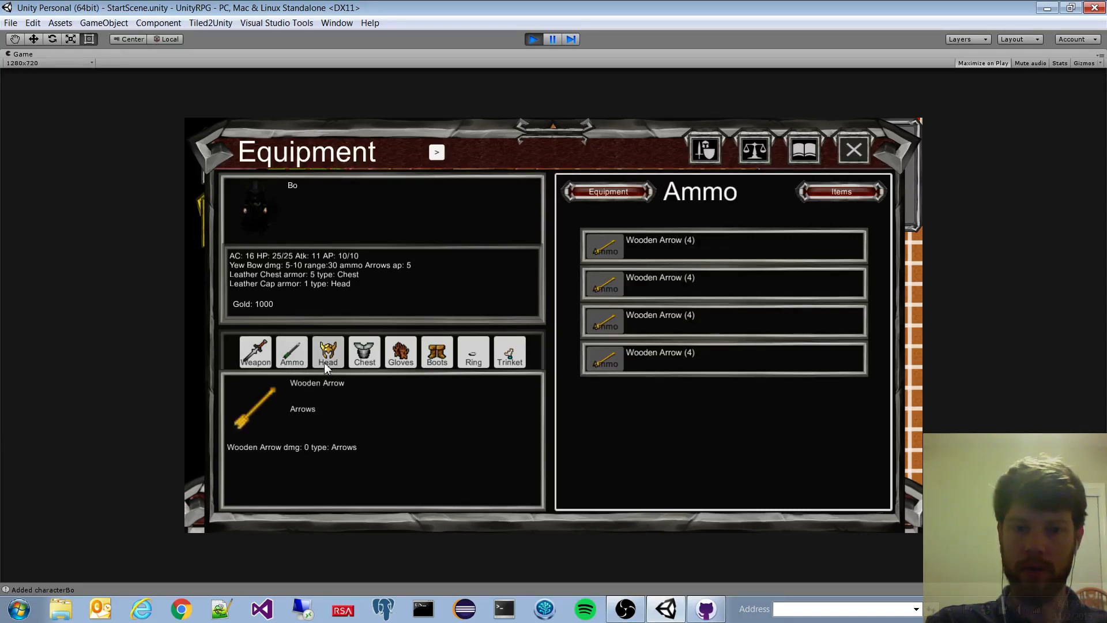
left_click(364, 352)
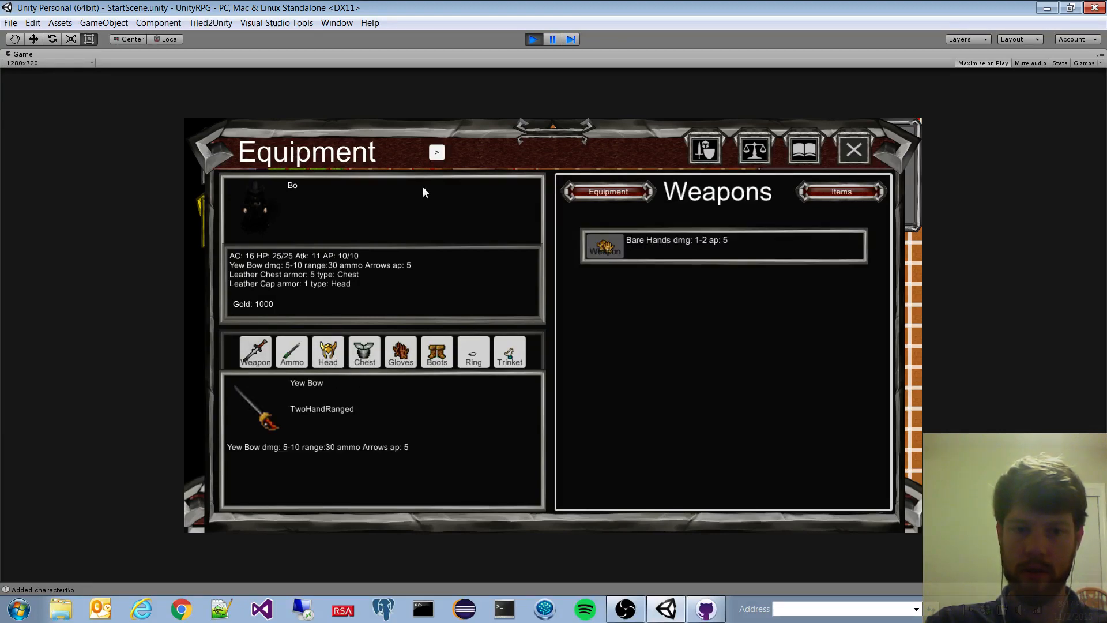
left_click(854, 150)
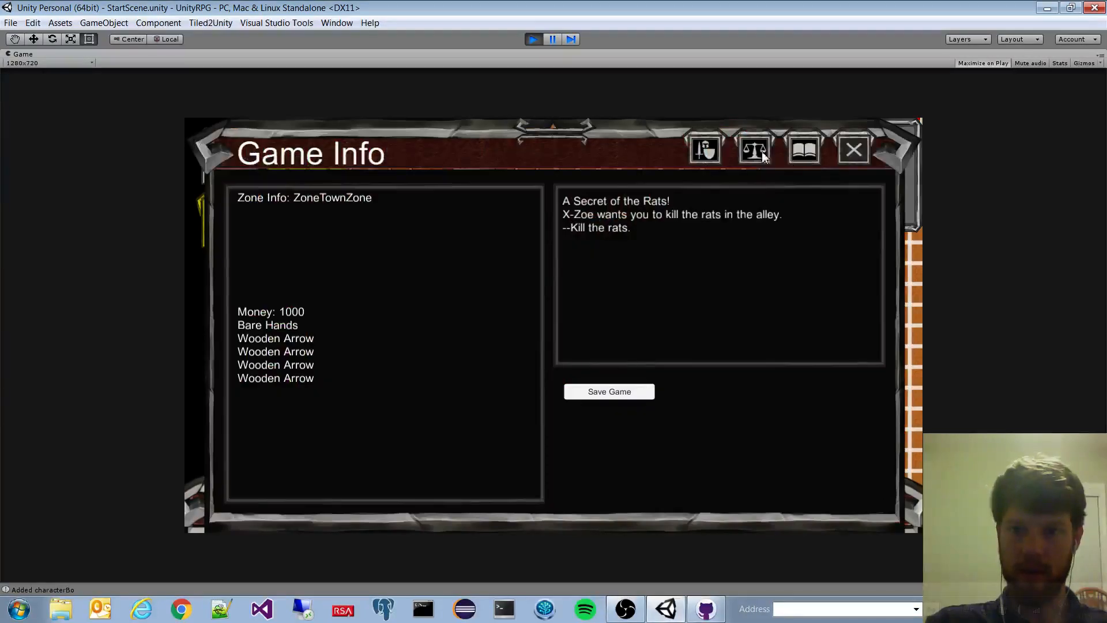
left_click(704, 149)
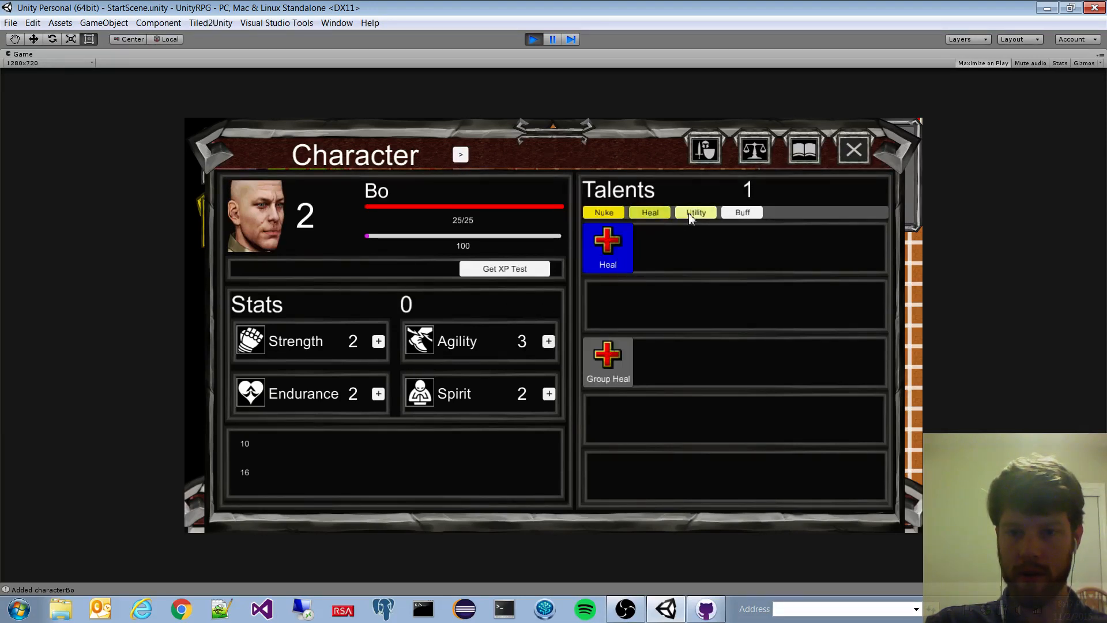
Step: Grant Bo test experience three times to reach level 5
left_click(694, 212)
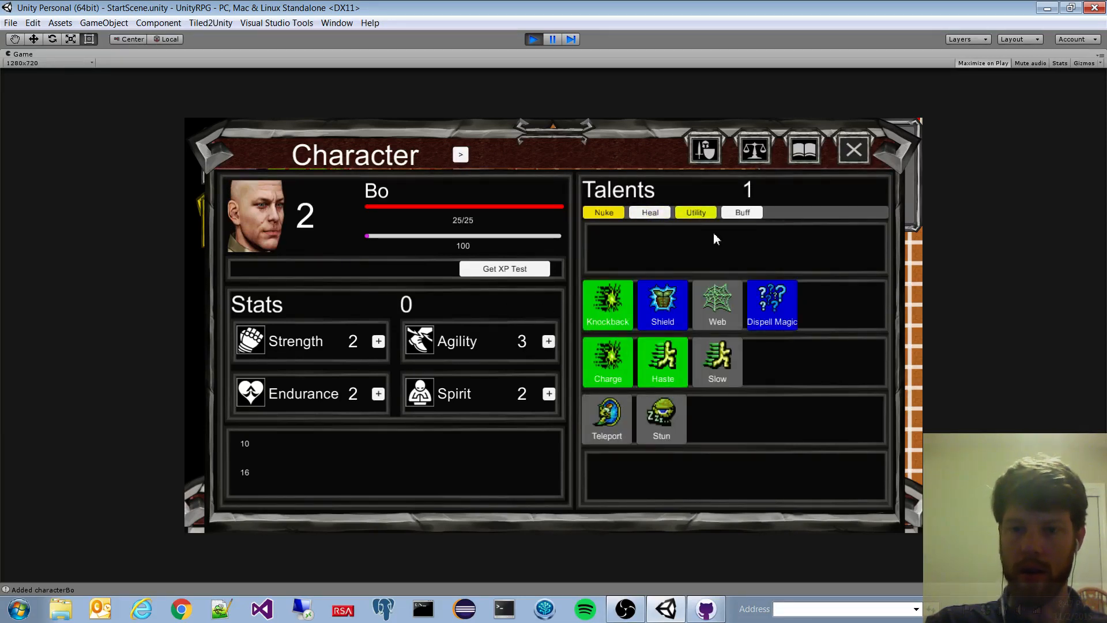
mouse_move(662, 303)
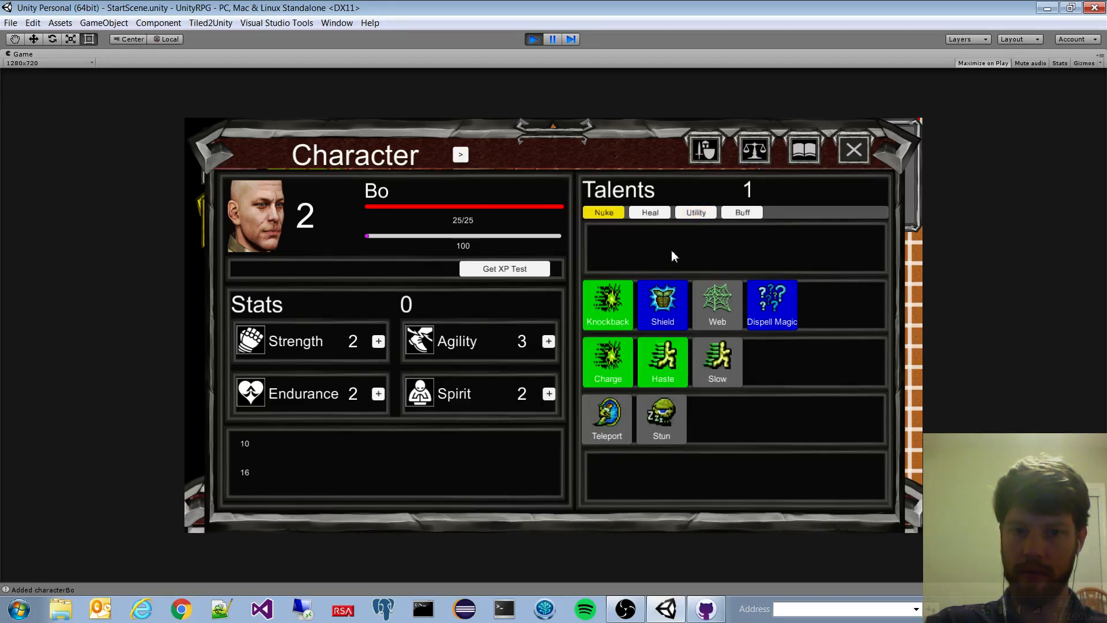
left_click(505, 269)
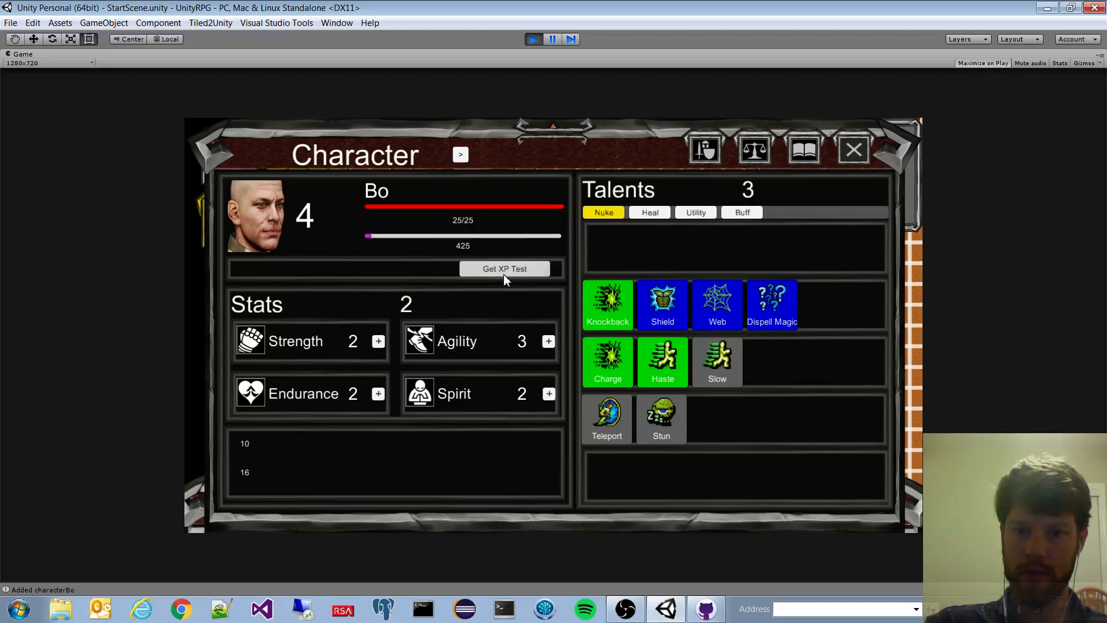
left_click(505, 268)
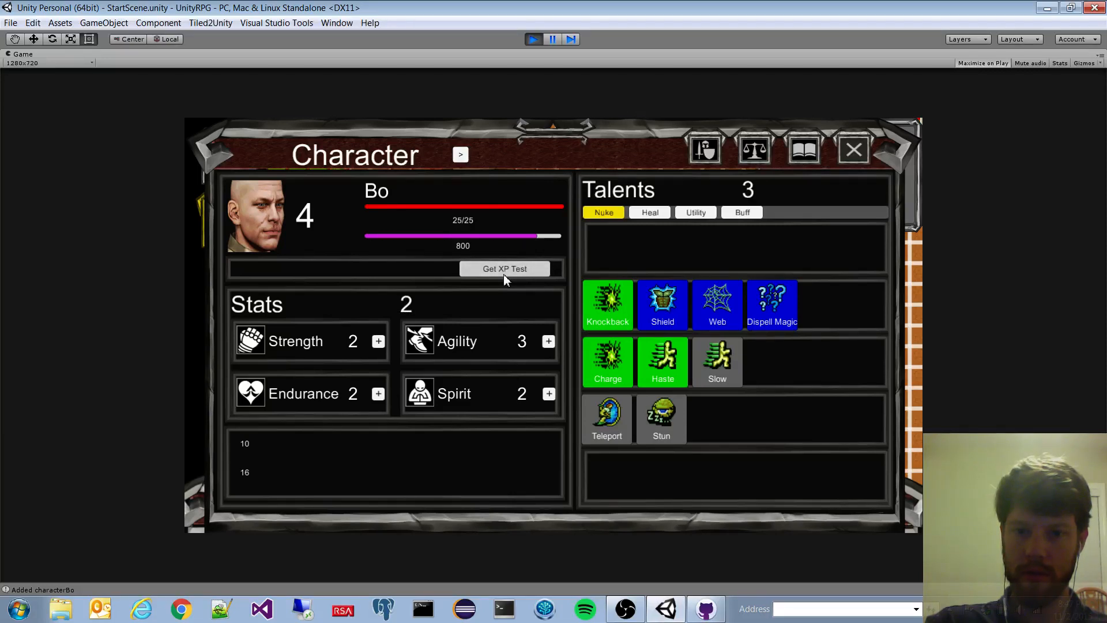
left_click(504, 269)
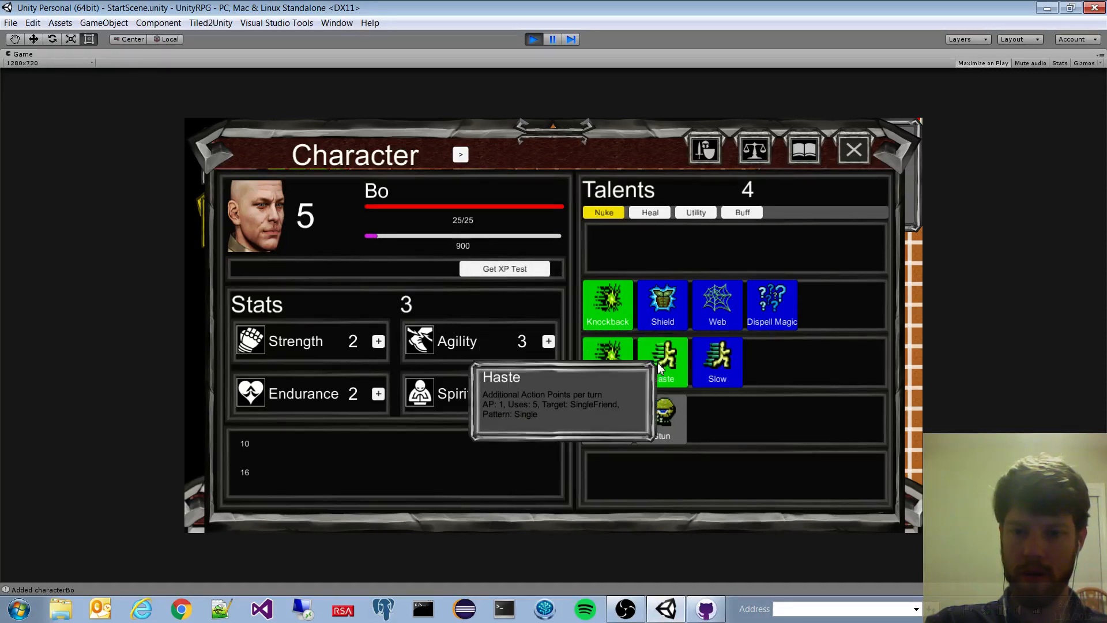
mouse_move(608, 305)
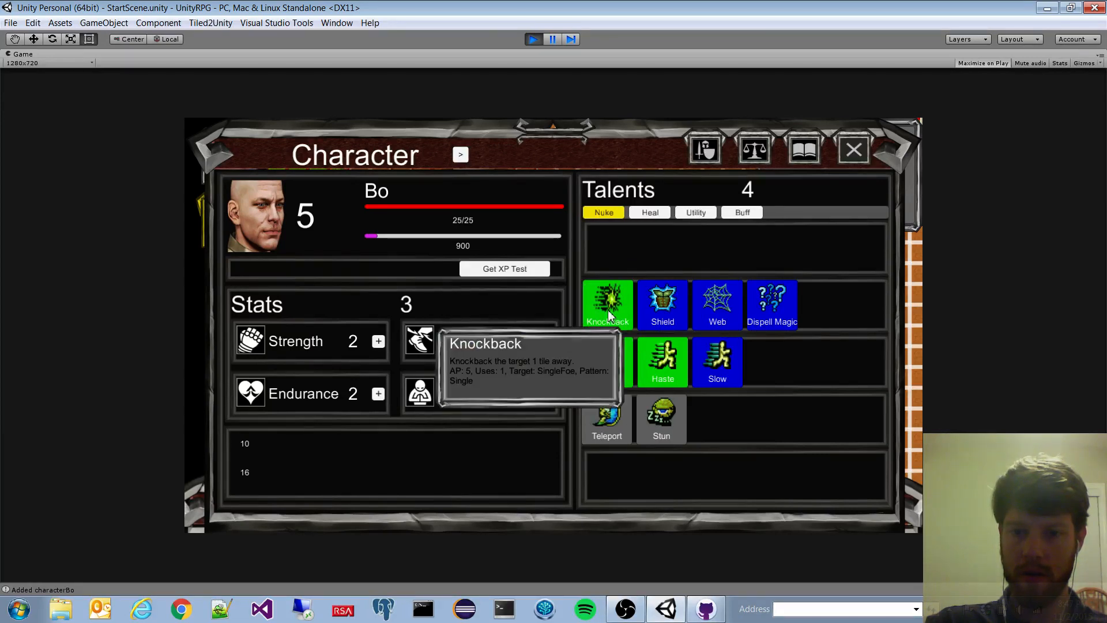
Step: Learn Poison and Mana Blast from the Nuke talents and save via Game Info
left_click(649, 212)
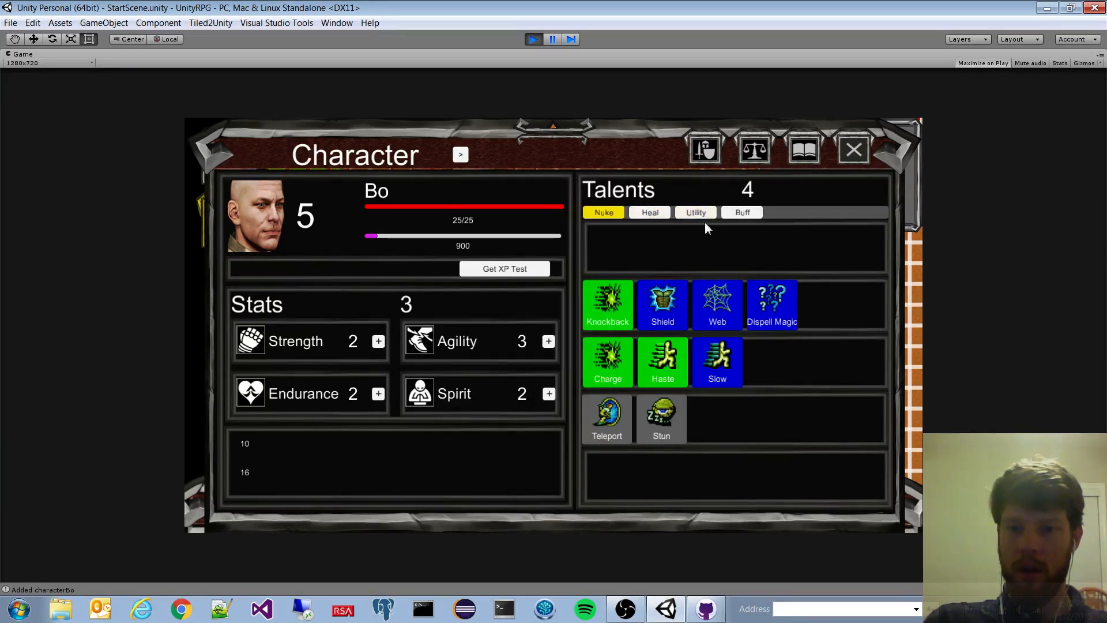
left_click(695, 213)
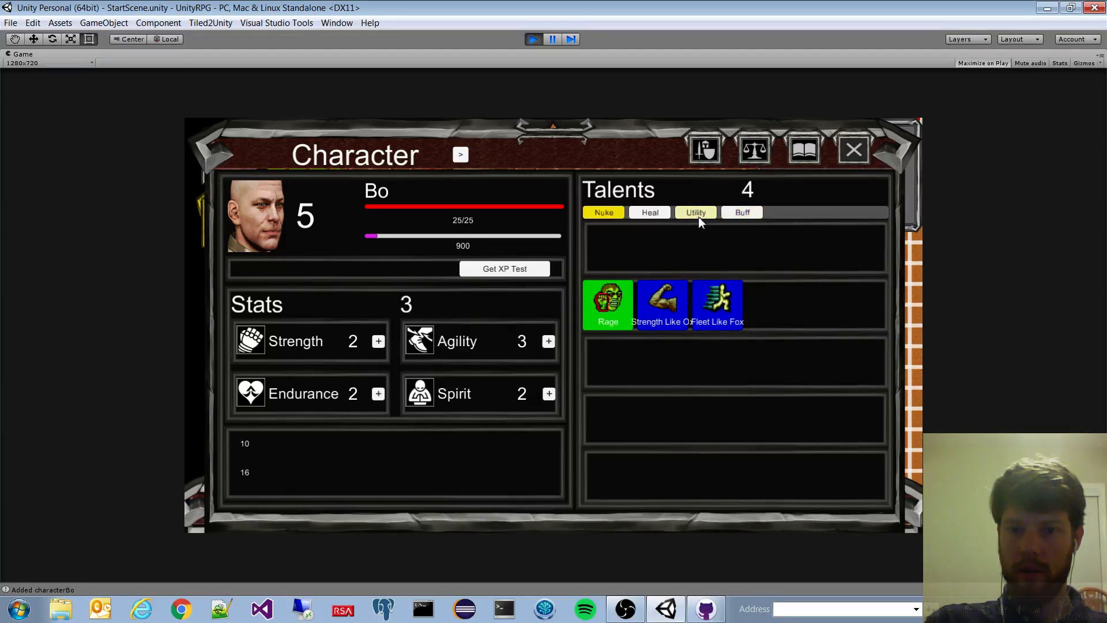
left_click(603, 212)
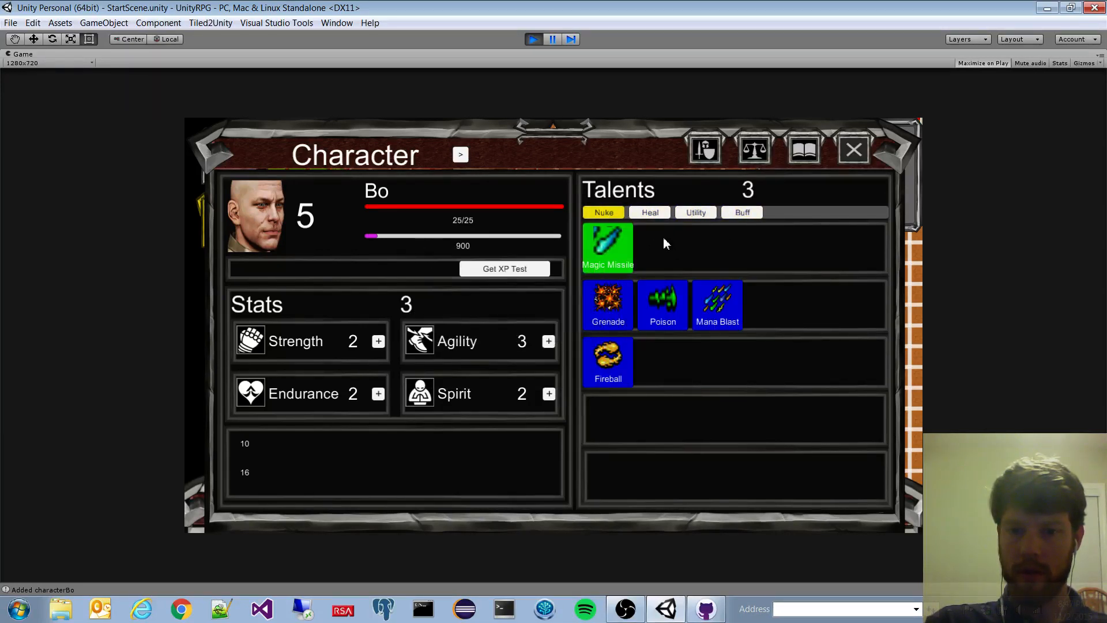
left_click(662, 305)
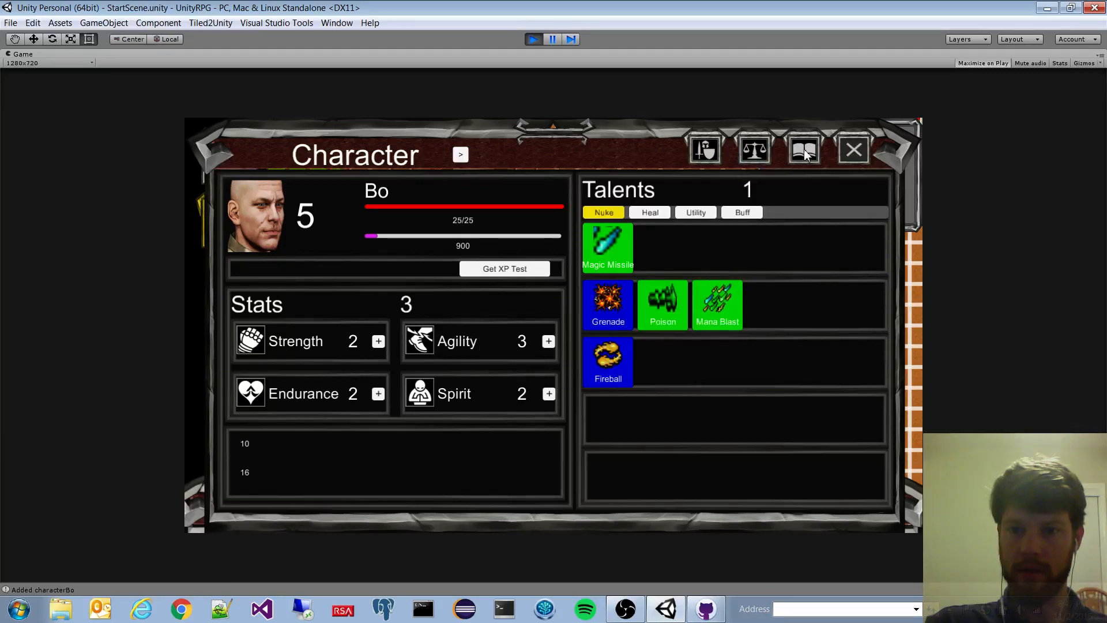
left_click(853, 150)
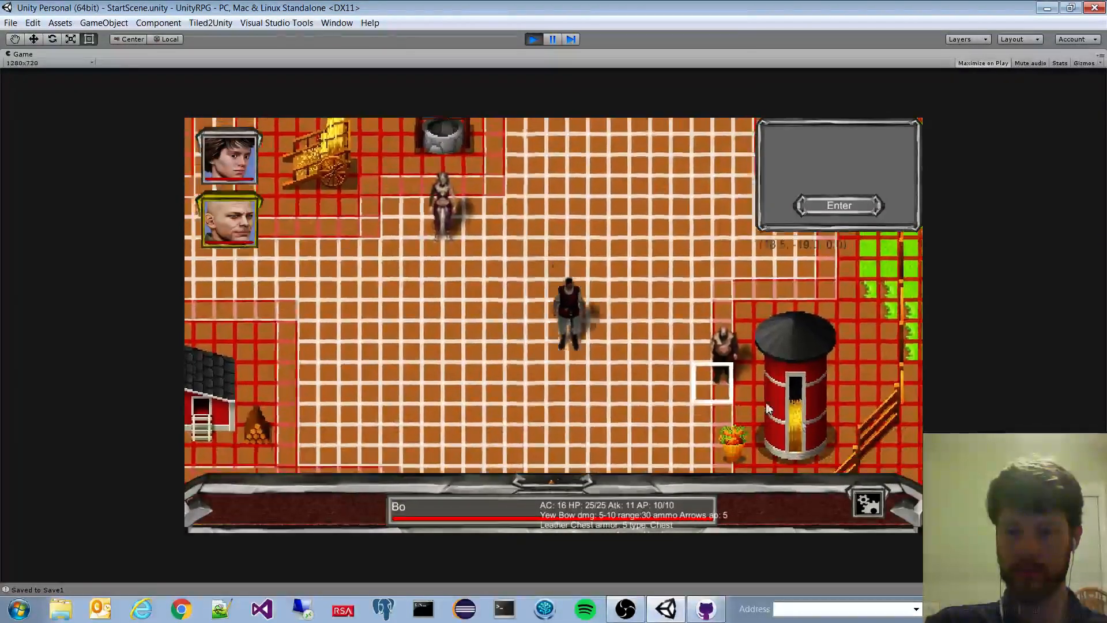
Step: Buy a Leather Chest and seven Healing Potions, leaving 400 gold
left_click(839, 205)
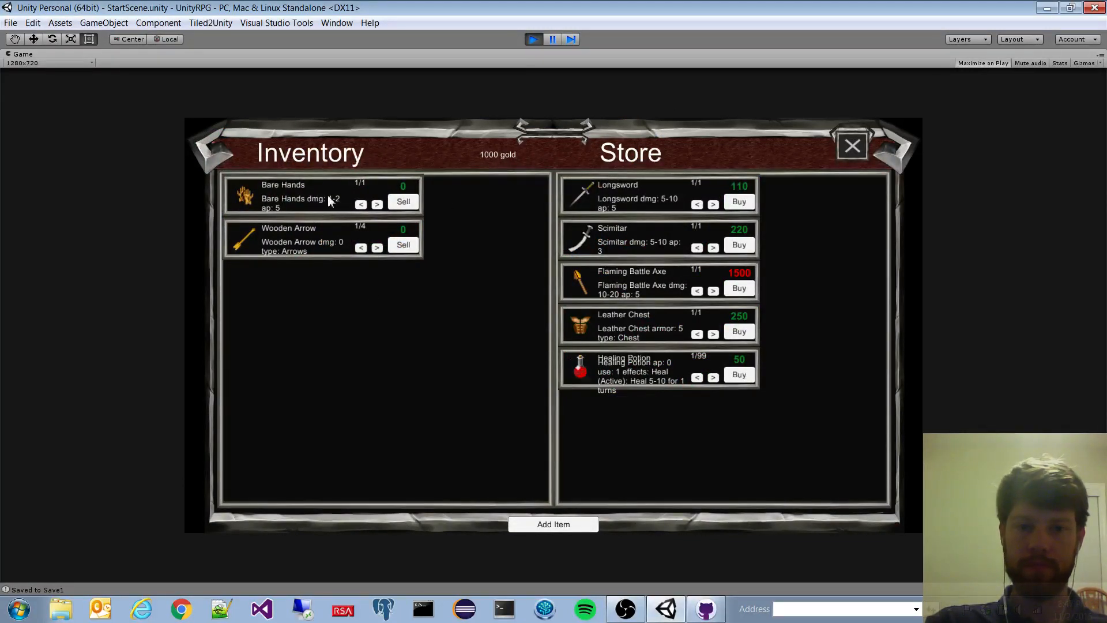
mouse_move(512, 345)
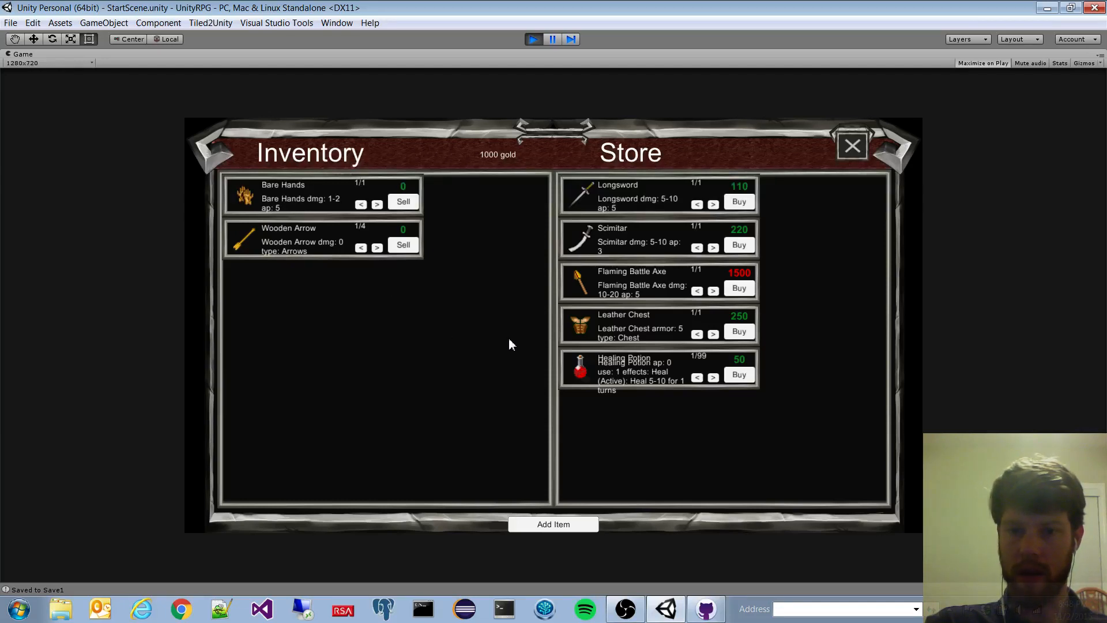
mouse_move(641, 341)
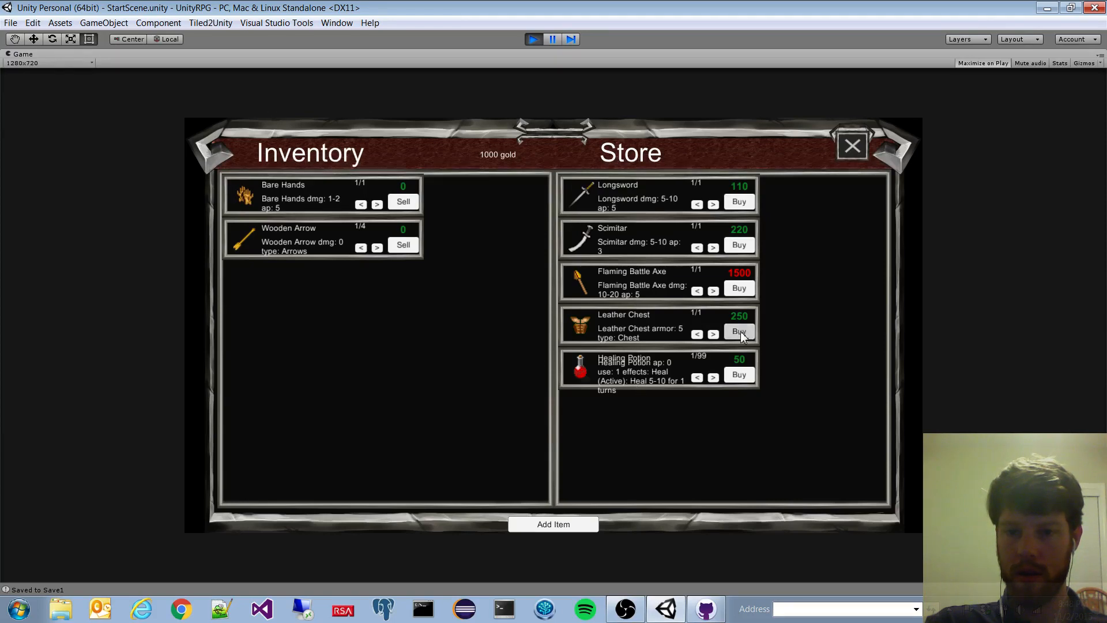
left_click(738, 333)
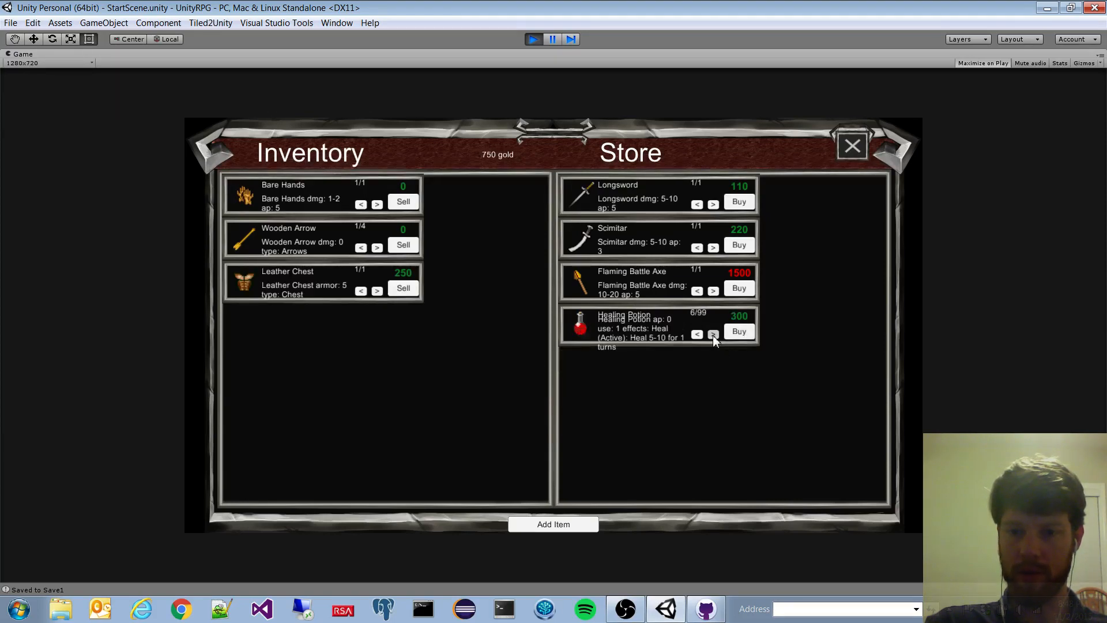
left_click(738, 331)
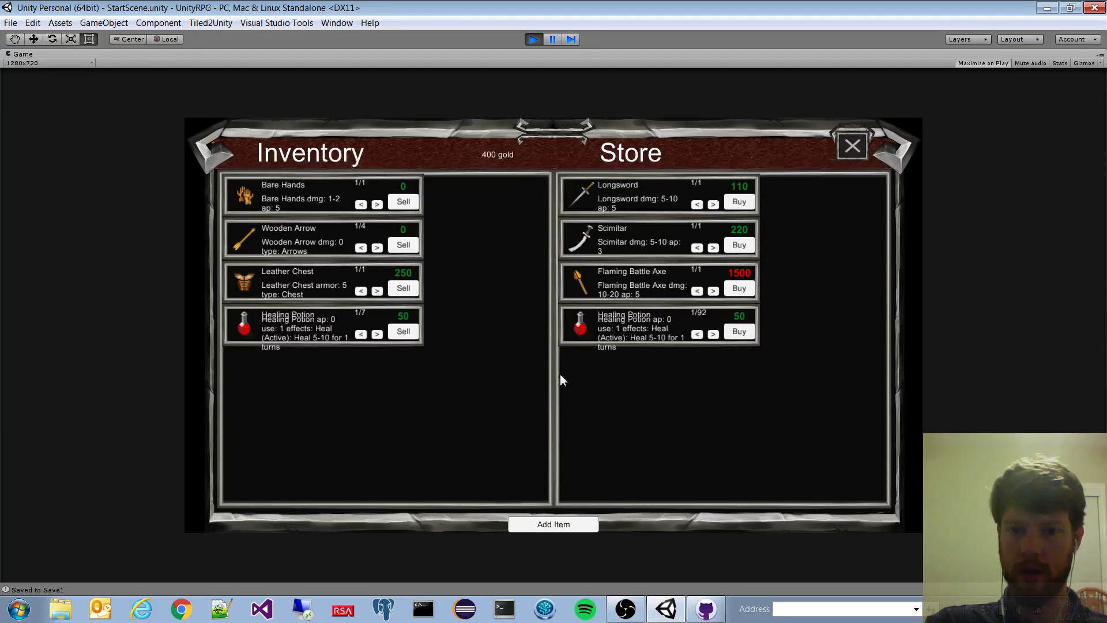
left_click(851, 145)
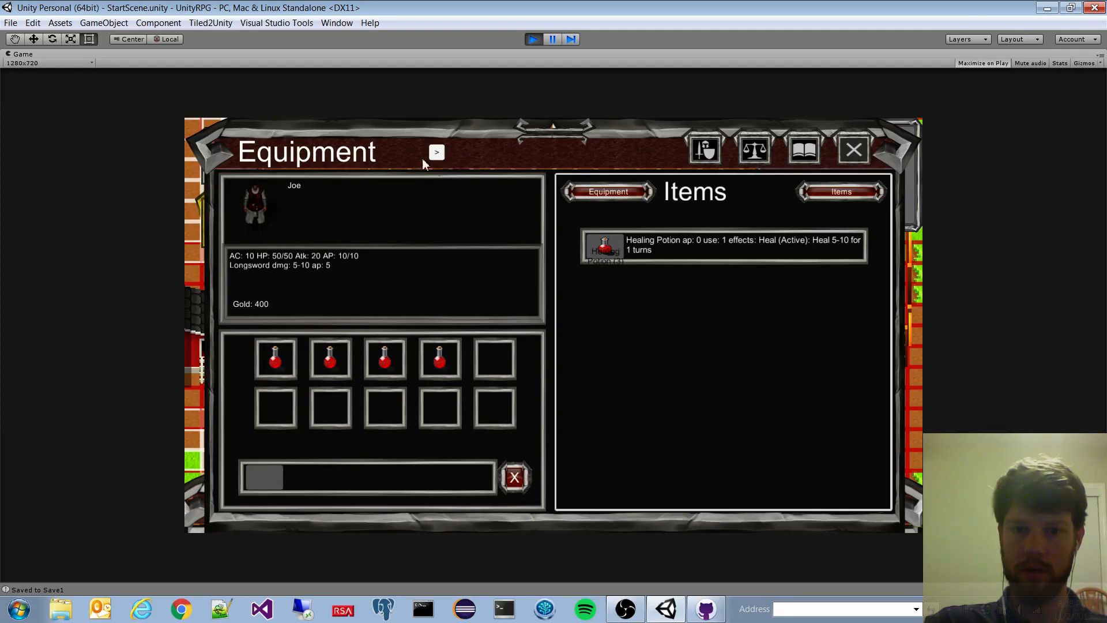
mouse_move(497, 210)
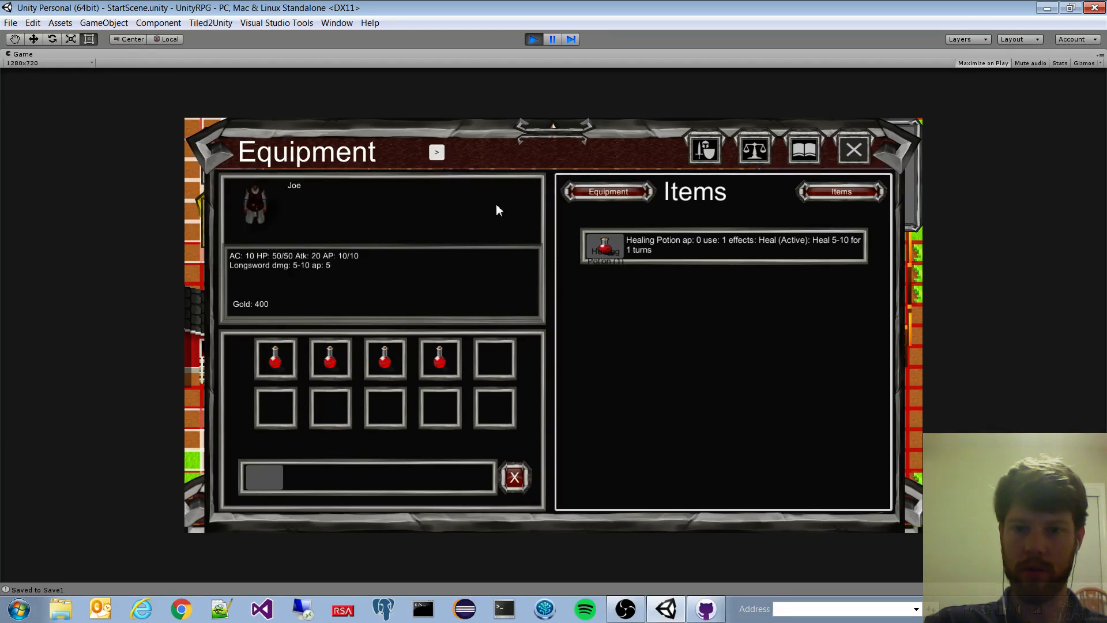
Step: Close Joe's equipment screen and return to the town map
left_click(852, 149)
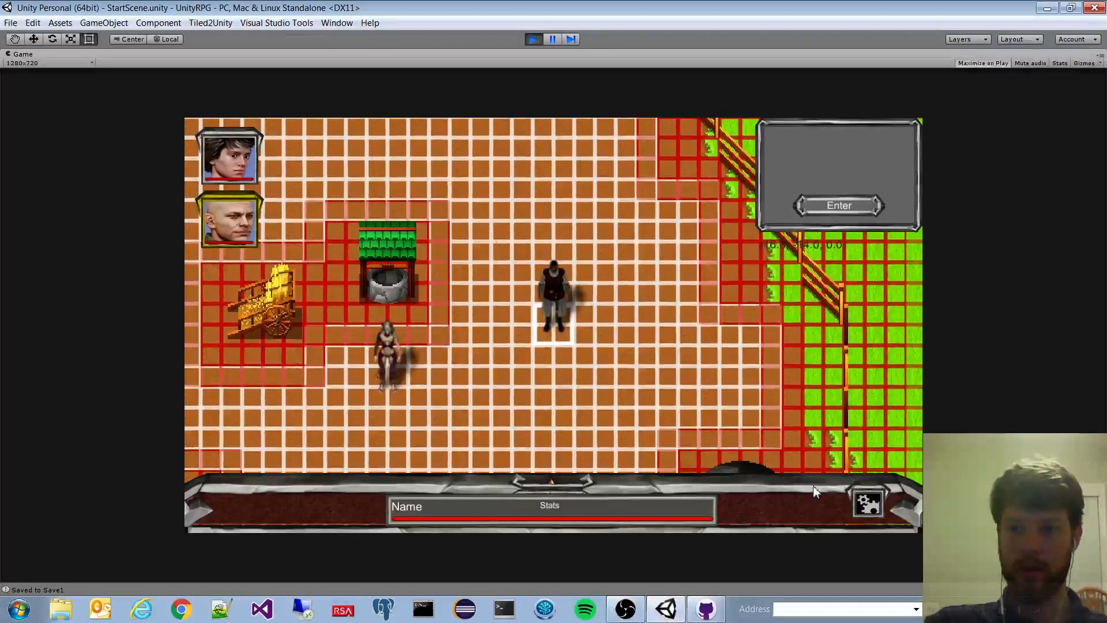
Step: Review money, inventory and the rat quest in Game Info, then close it
left_click(868, 502)
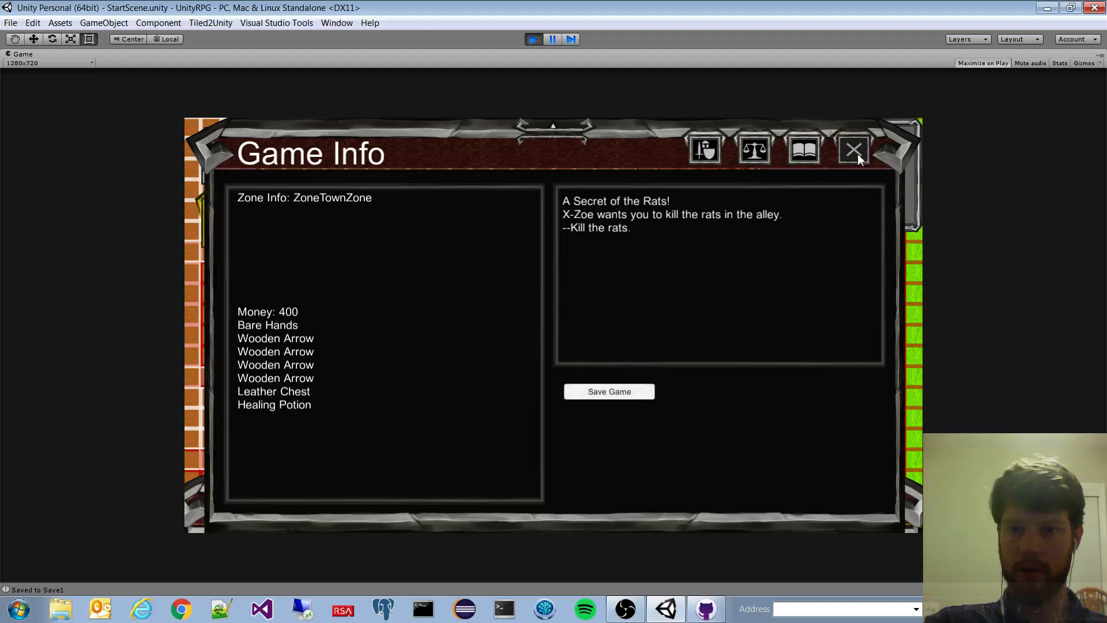
left_click(854, 149)
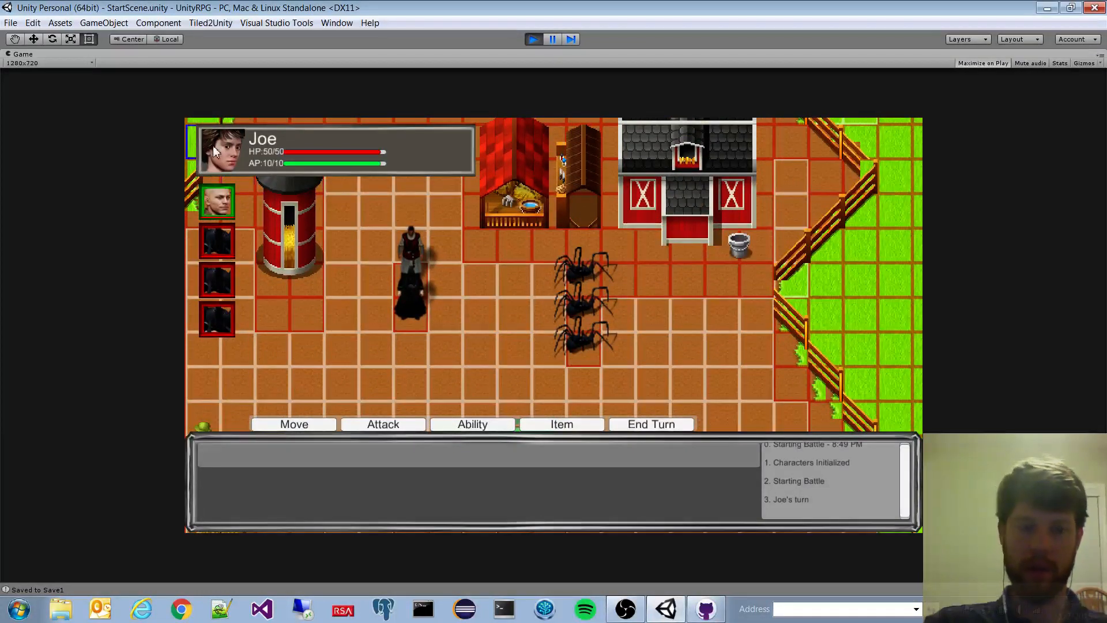
Step: Cast Joe's Magic Missile at the rats twice, killing one and spending his action points
left_click(217, 200)
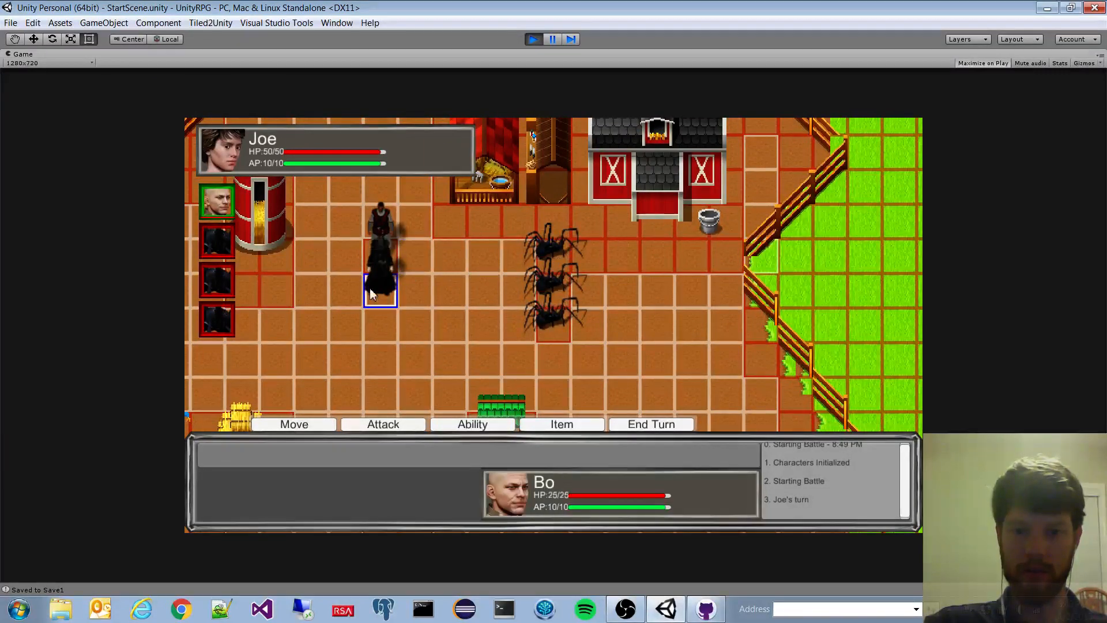
left_click(553, 293)
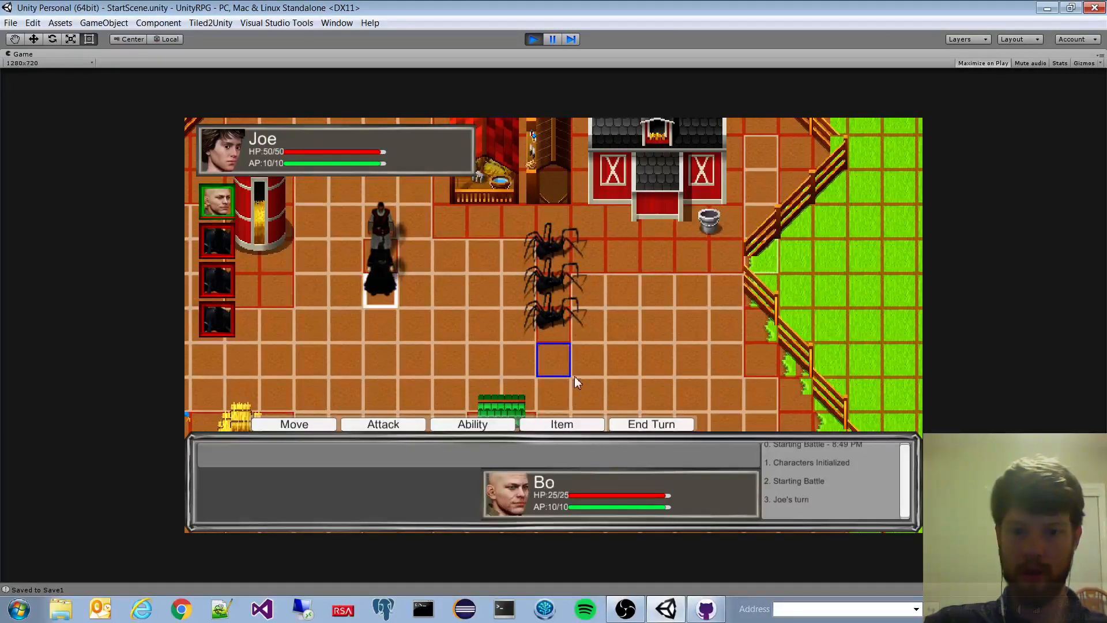
left_click(472, 424)
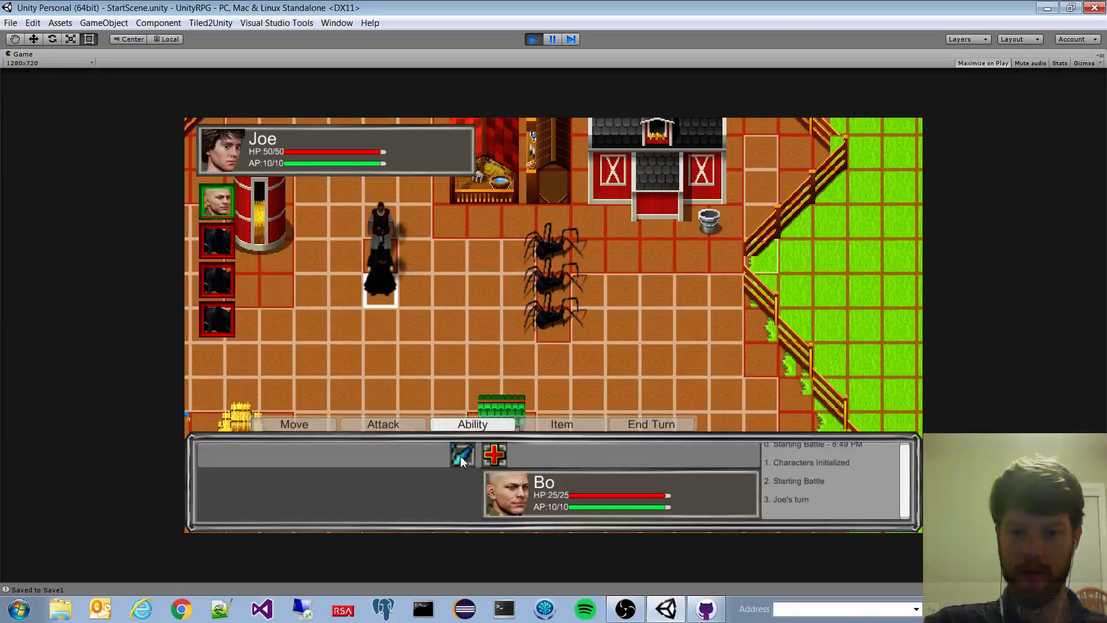
left_click(461, 454)
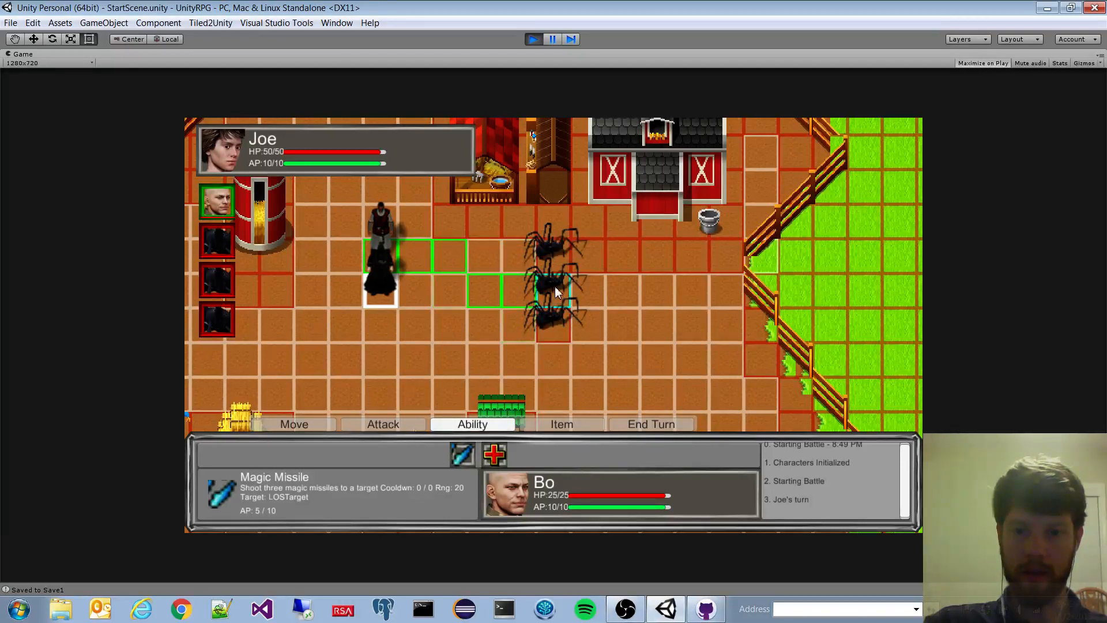
left_click(555, 293)
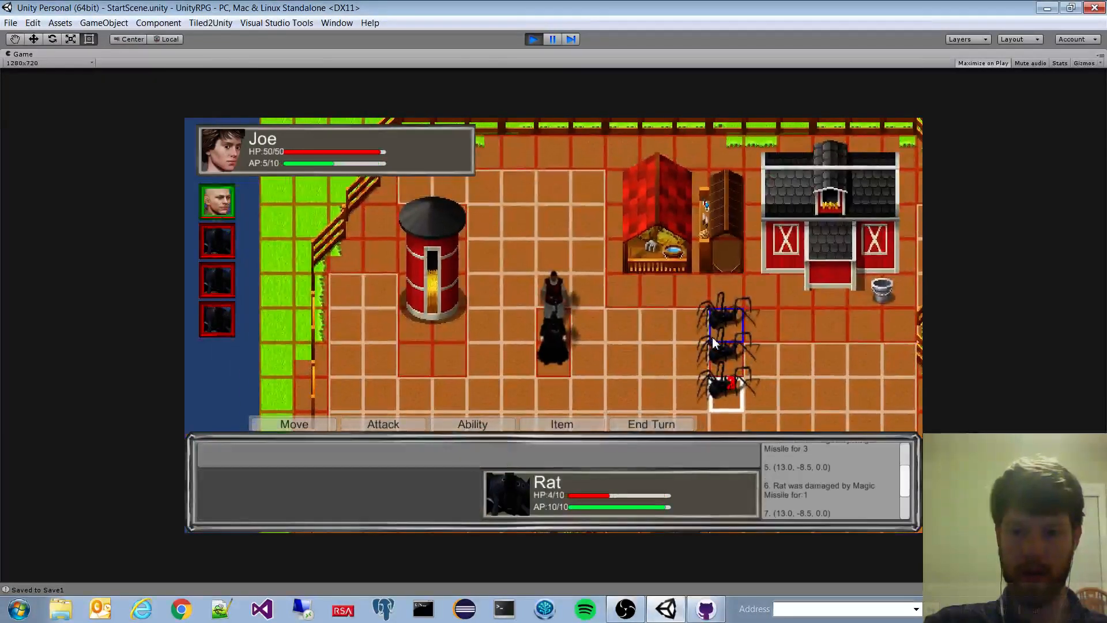
left_click(472, 424)
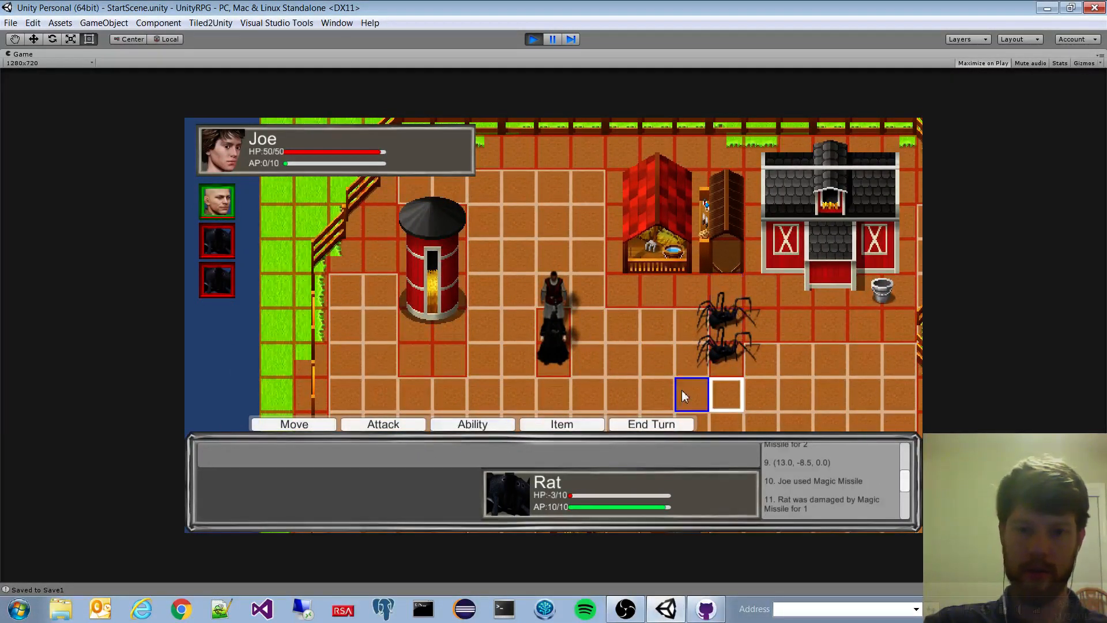
Step: End Joe's turn, have Bo cast Mana Blast on the rats, then pass the turn to the rats
left_click(650, 424)
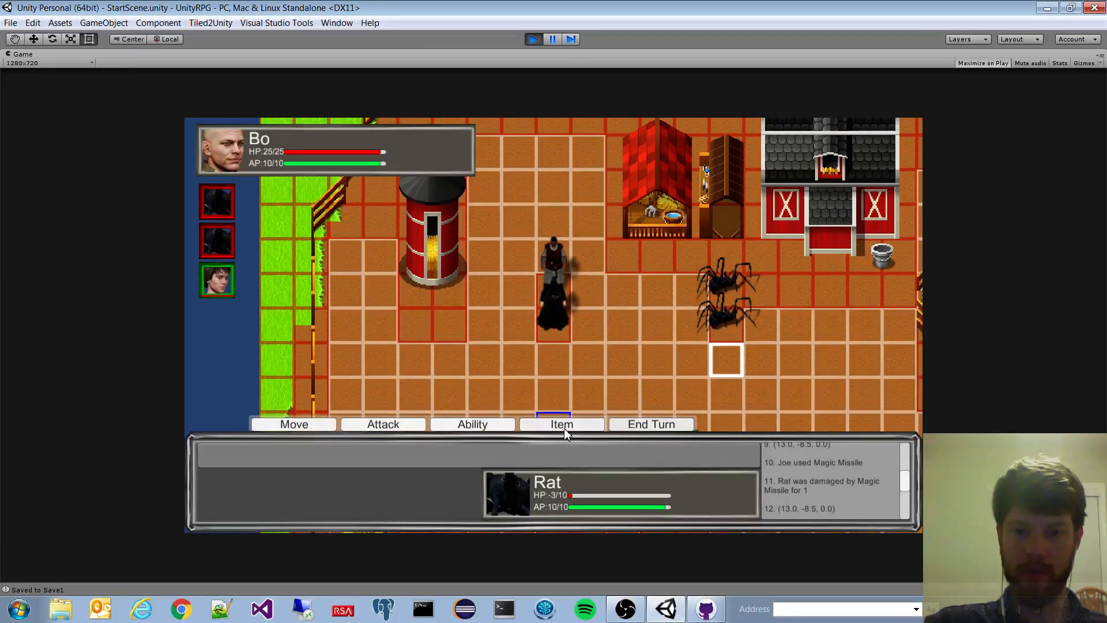
left_click(472, 424)
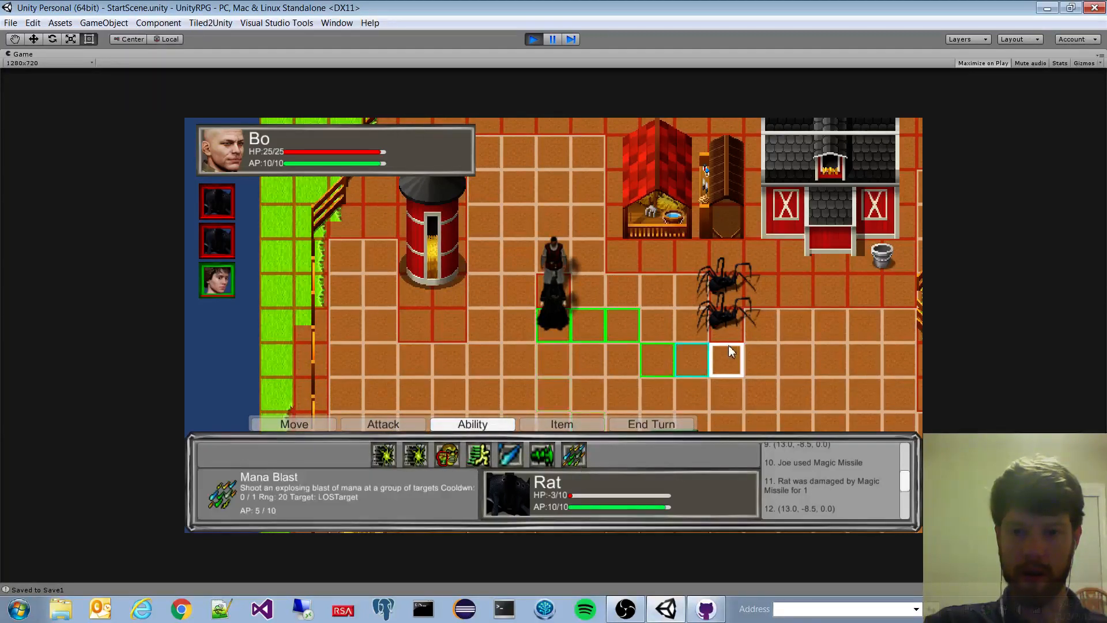
left_click(728, 325)
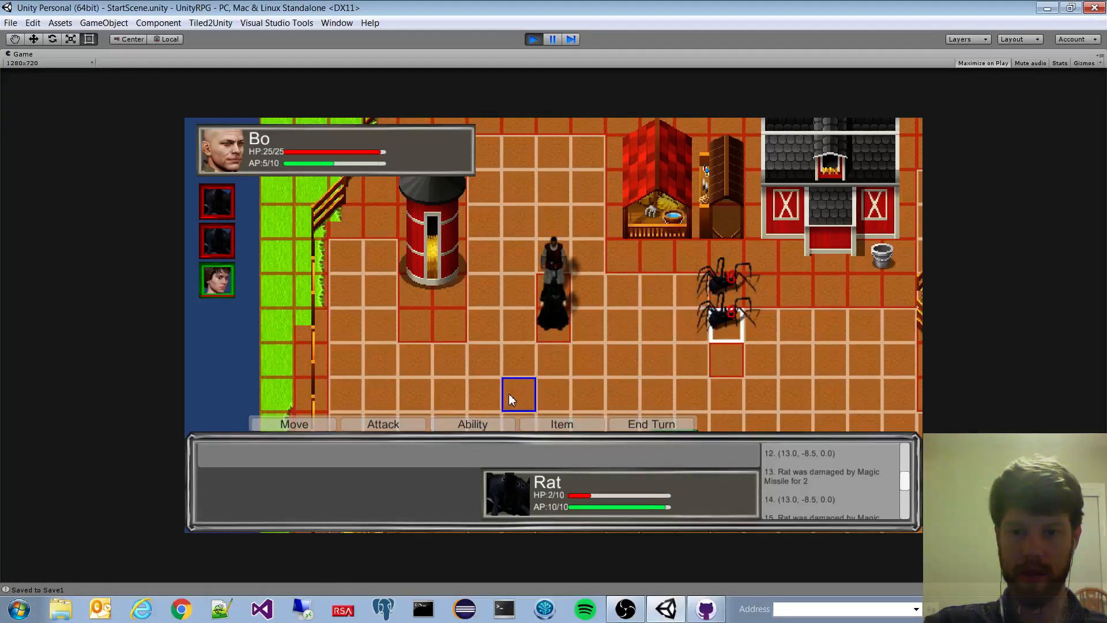
left_click(472, 423)
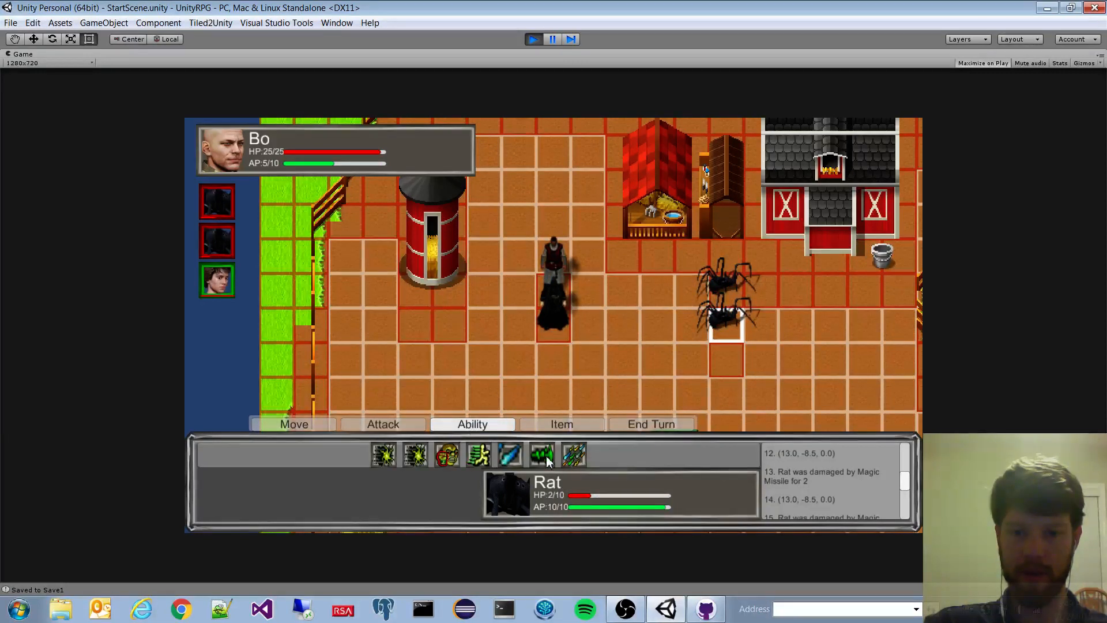
mouse_move(583, 461)
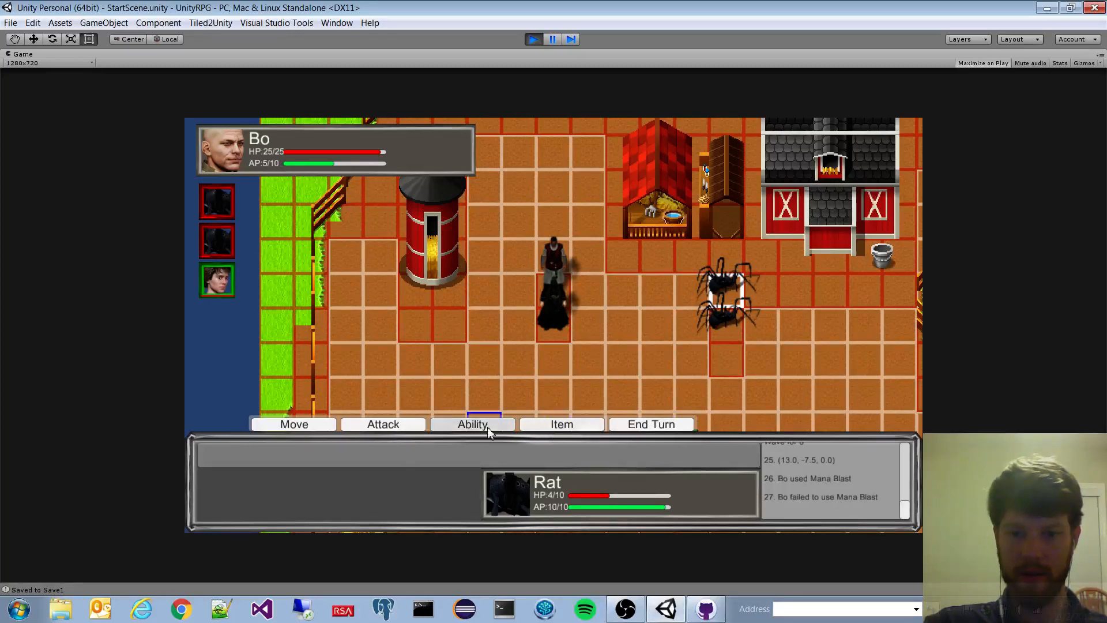
left_click(472, 423)
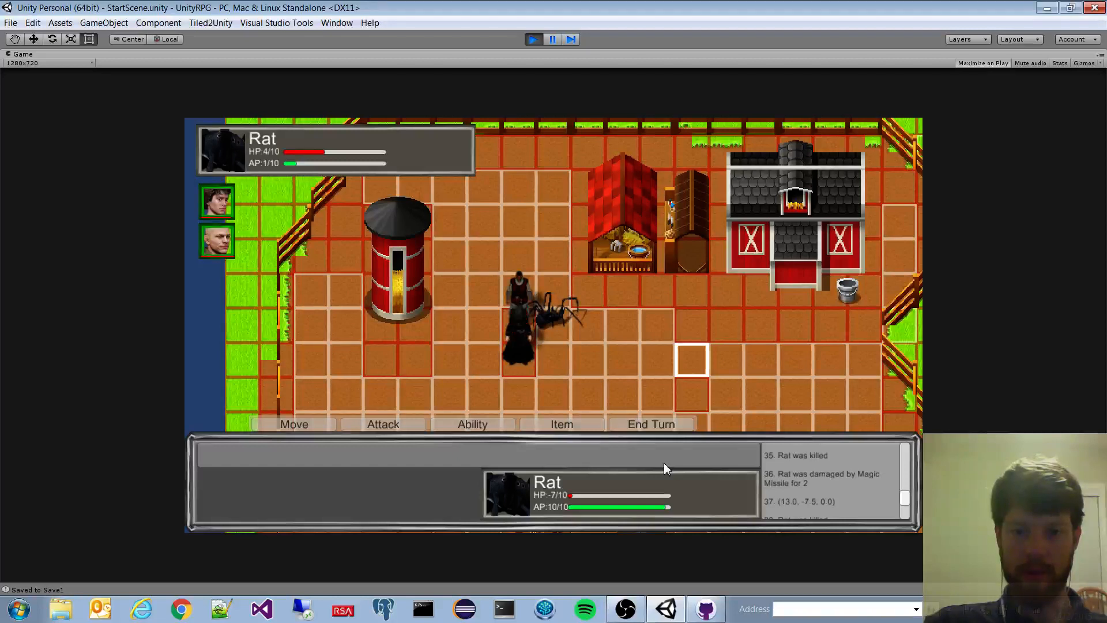
Step: Let the rats' turn pass and have Joe attack the last rat, winning the battle
left_click(649, 423)
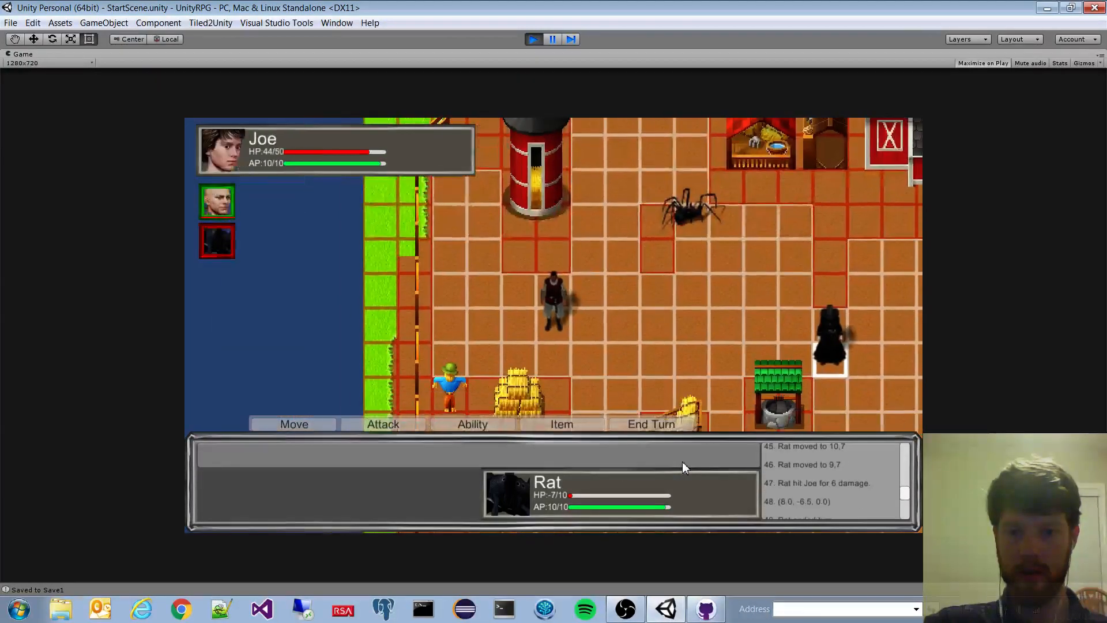
left_click(651, 424)
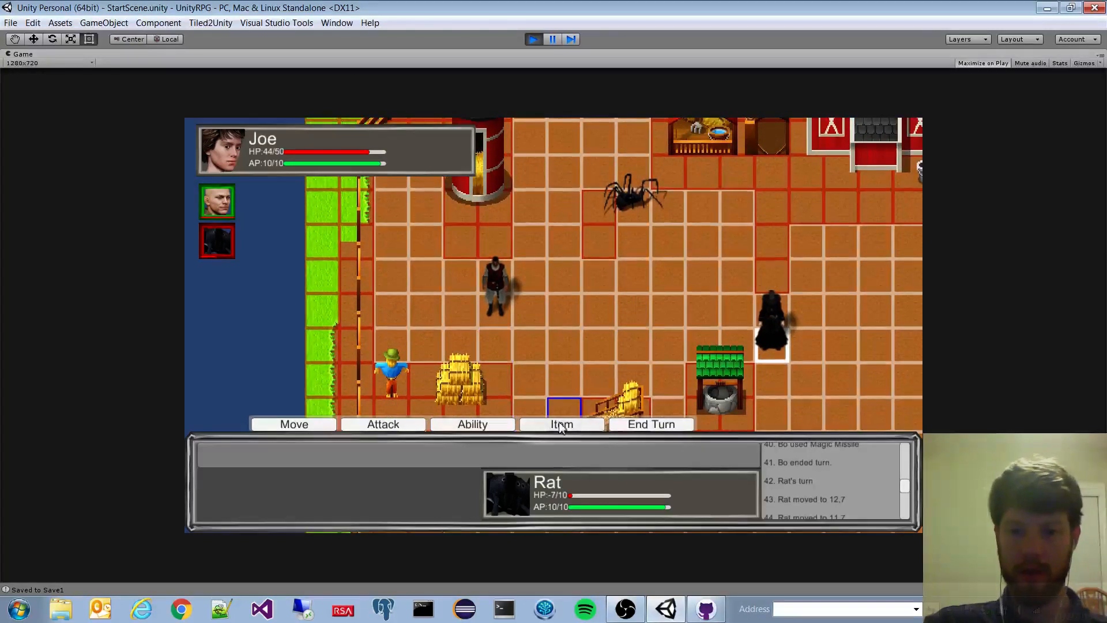
left_click(471, 423)
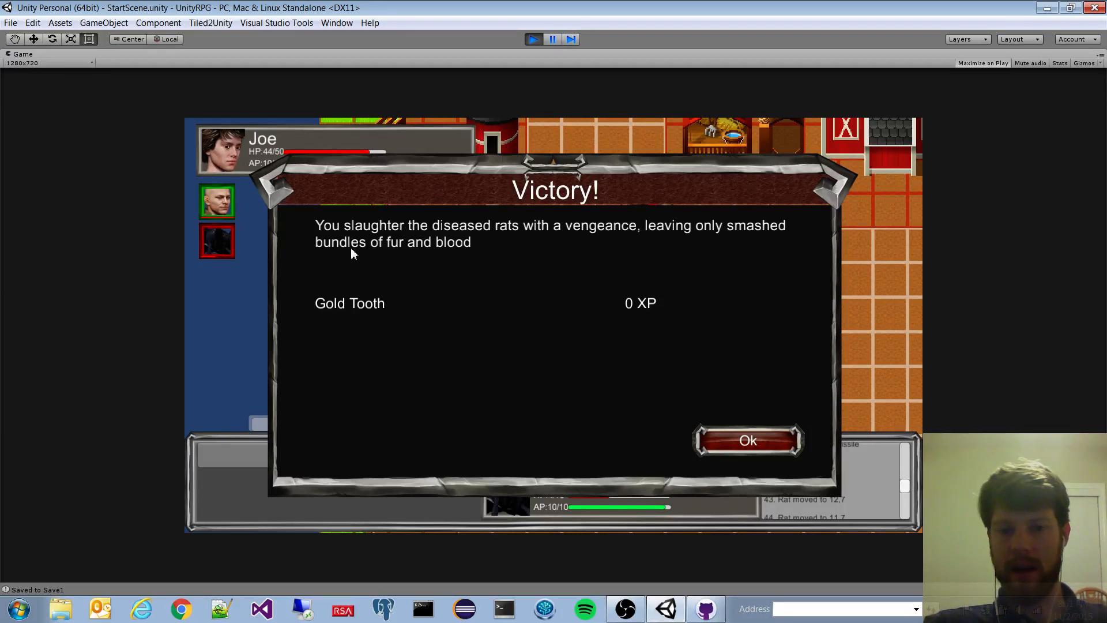
mouse_move(632, 320)
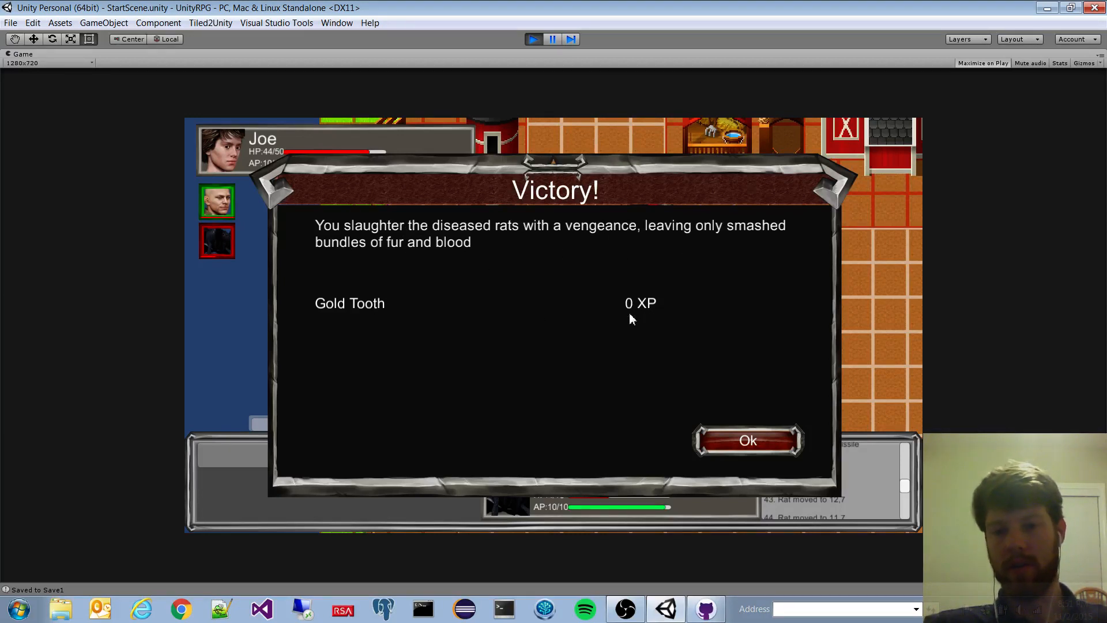
mouse_move(740, 374)
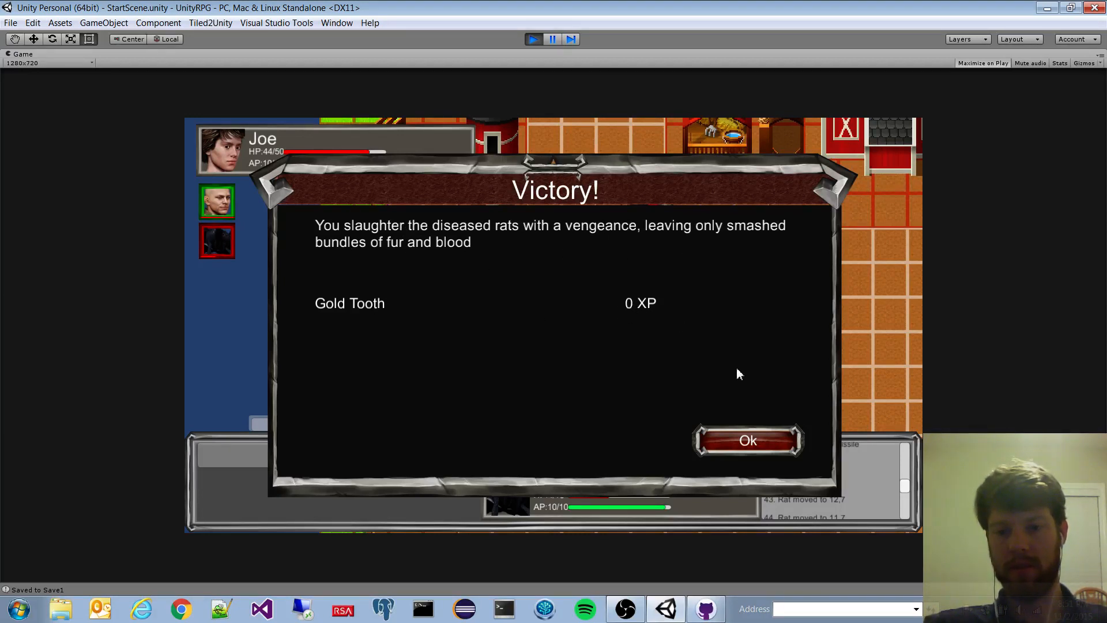
Step: Accept the Victory rewards, the Gold Tooth and 0 XP, returning to Game Info
left_click(748, 439)
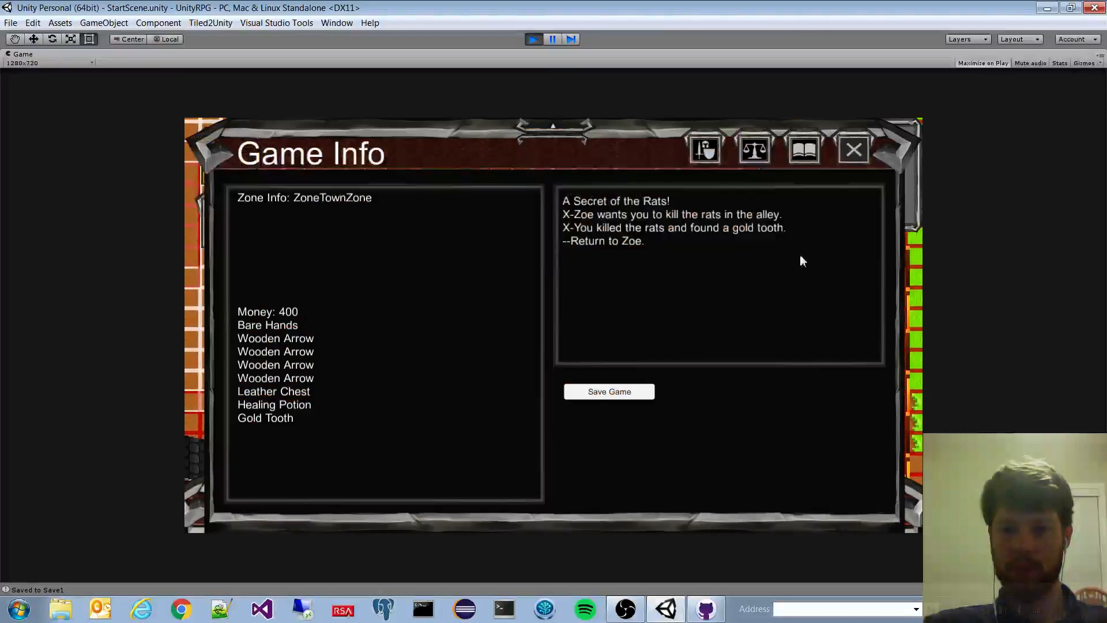
mouse_move(685, 242)
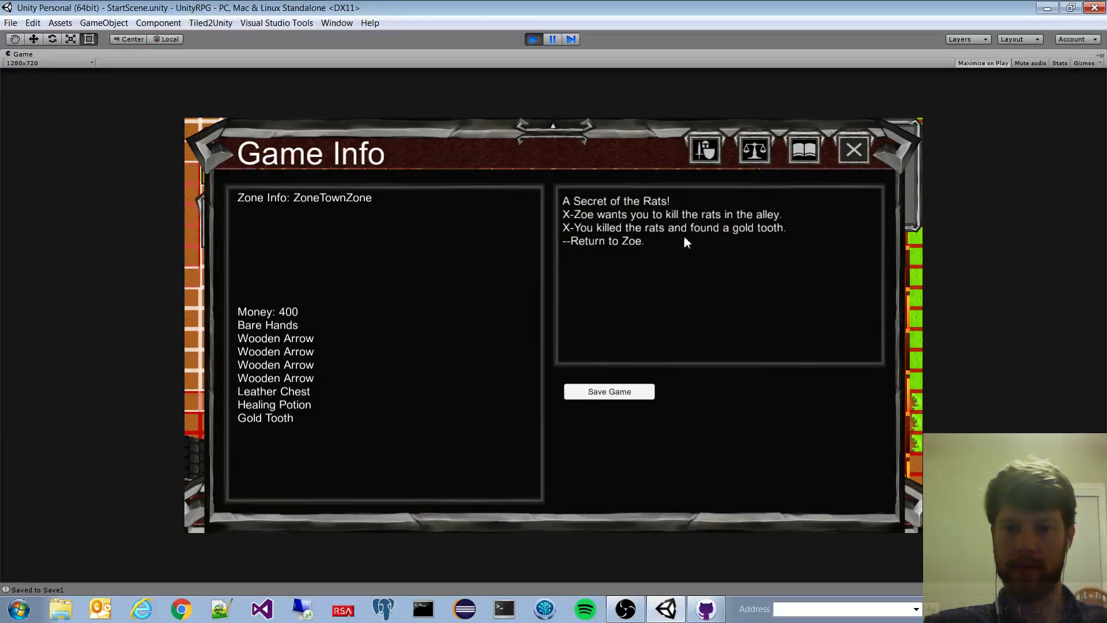
Step: Talk to Zoe, report the dead rats and hand over the gold tooth for her pa's old key
left_click(854, 149)
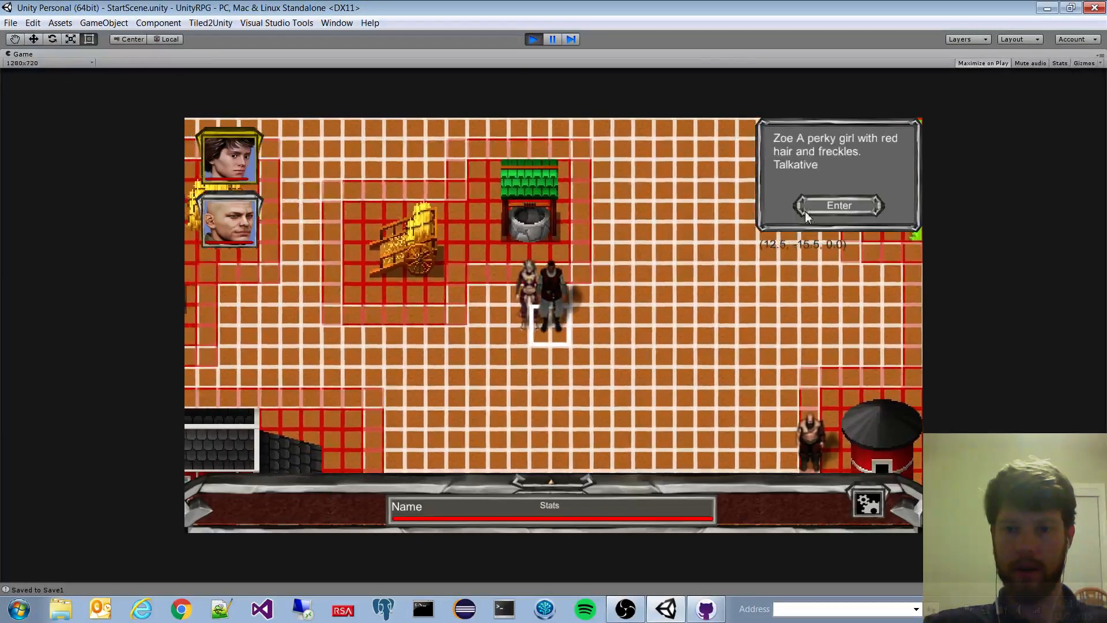
left_click(839, 205)
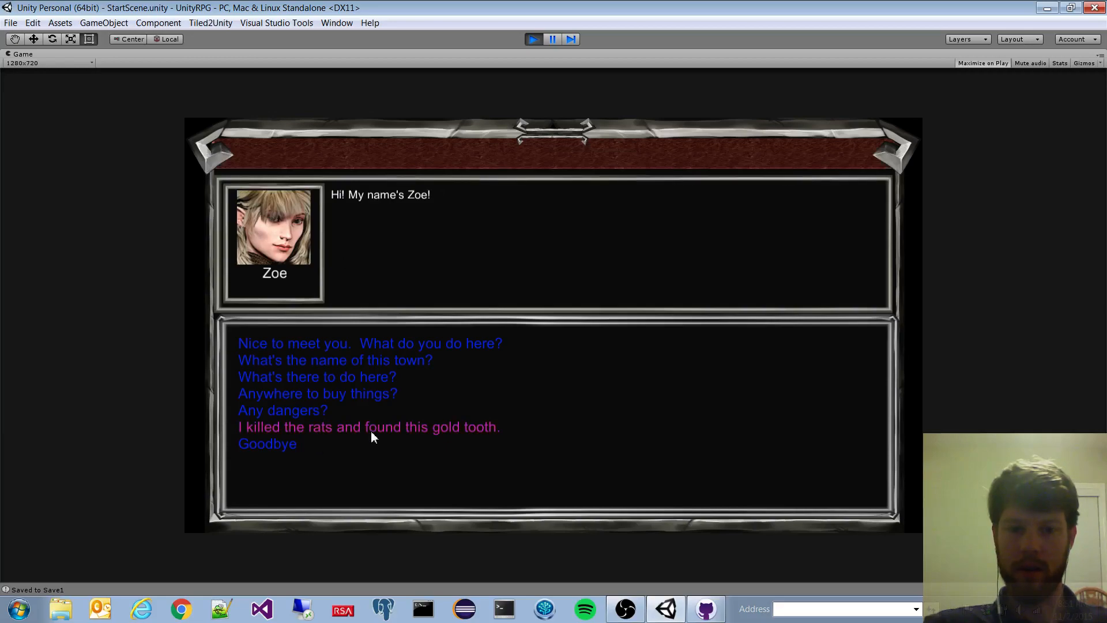
left_click(368, 427)
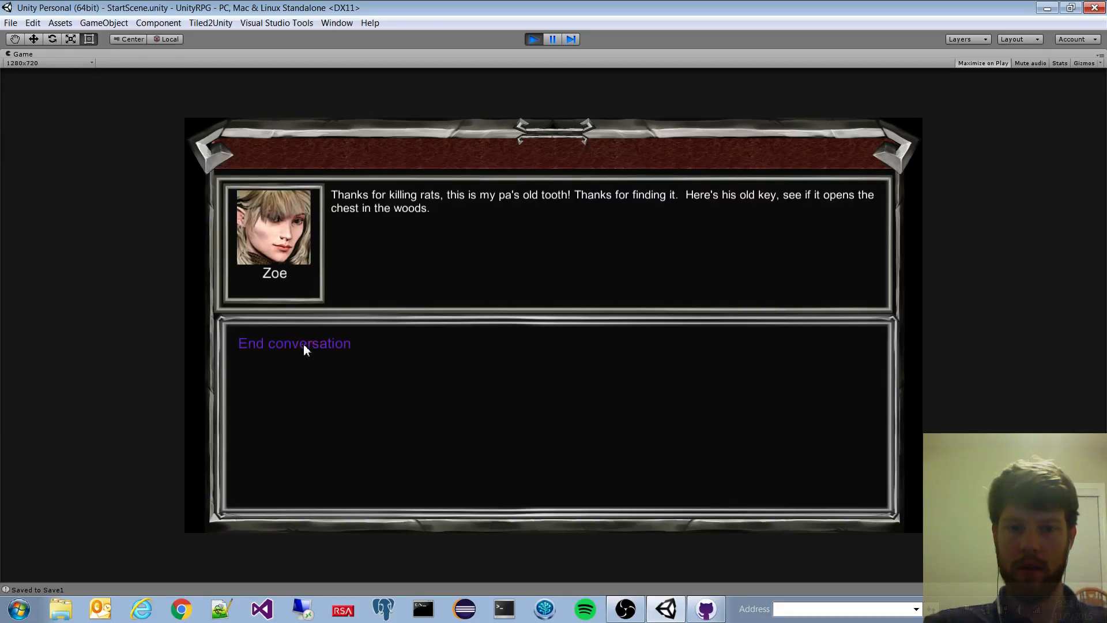
left_click(294, 342)
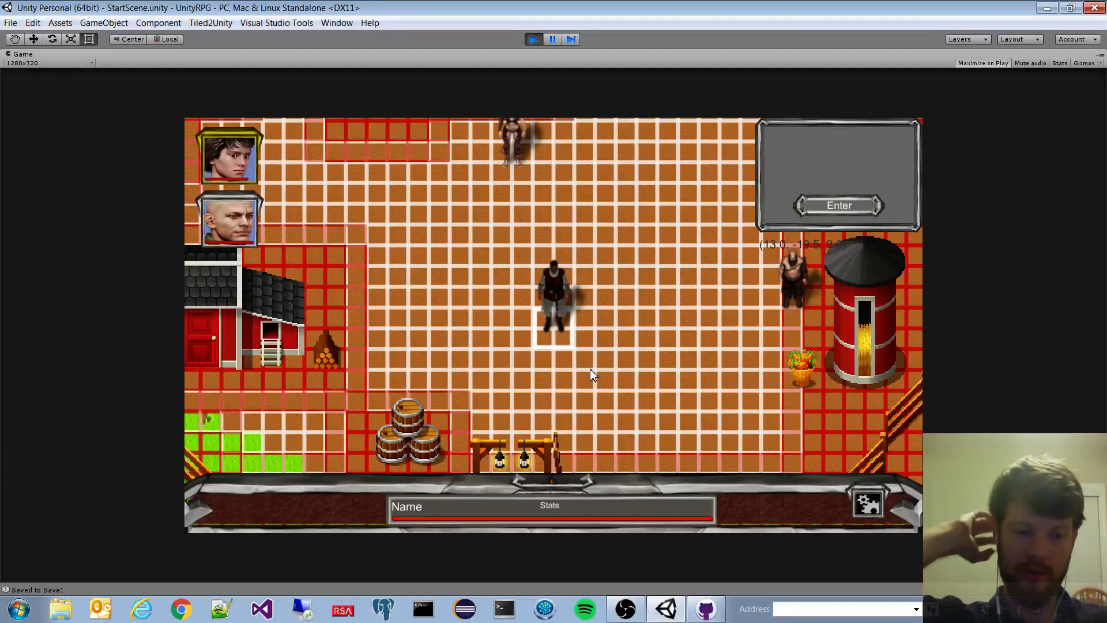
mouse_move(804, 502)
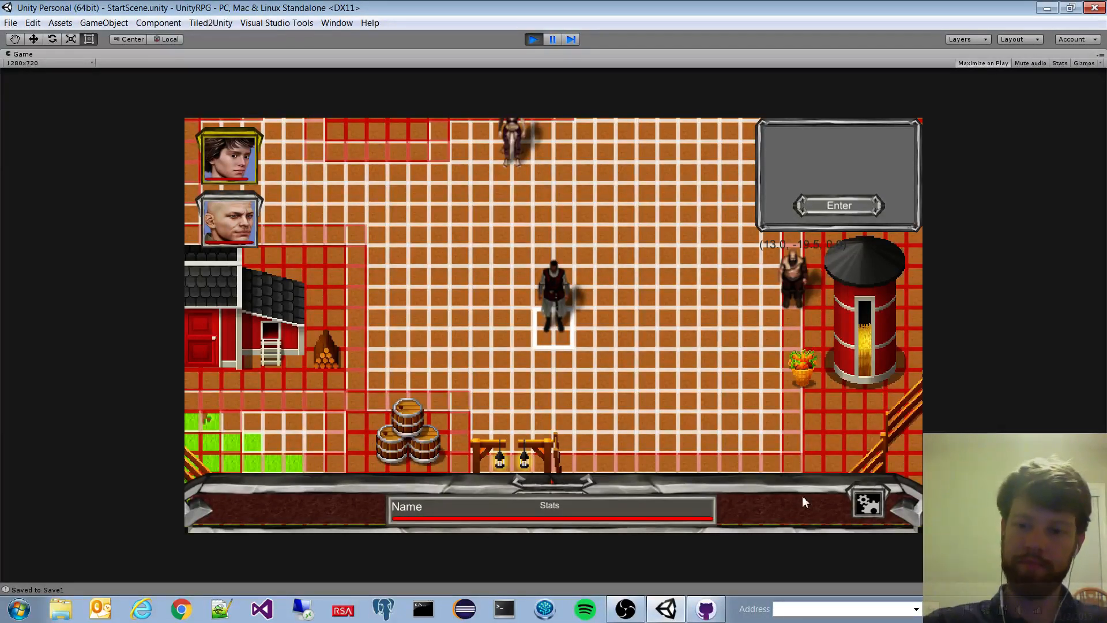
left_click(867, 502)
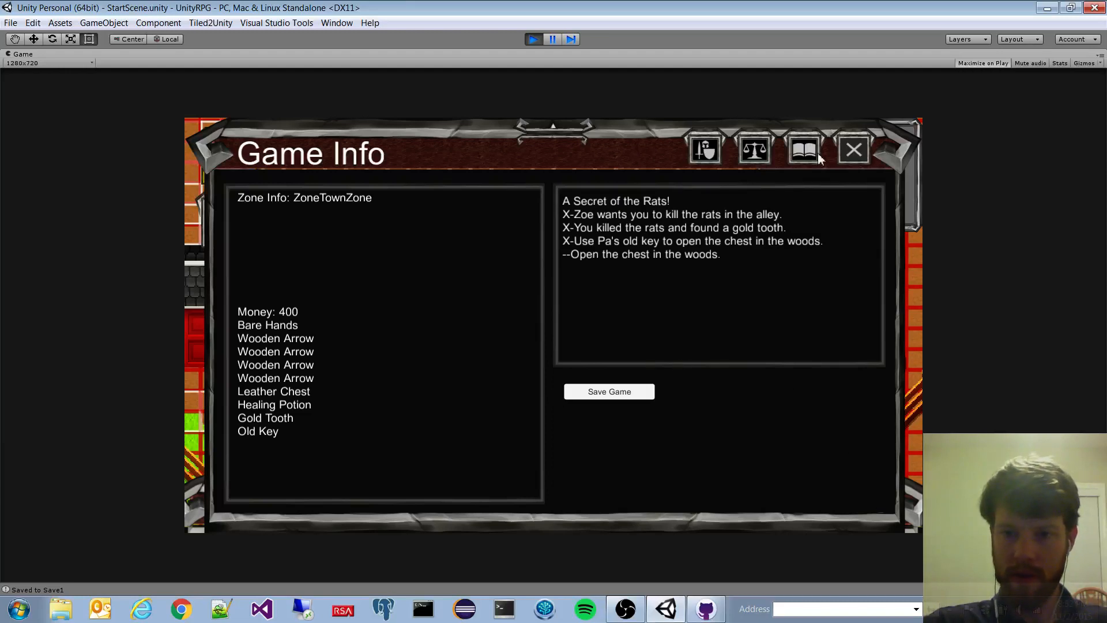
left_click(854, 150)
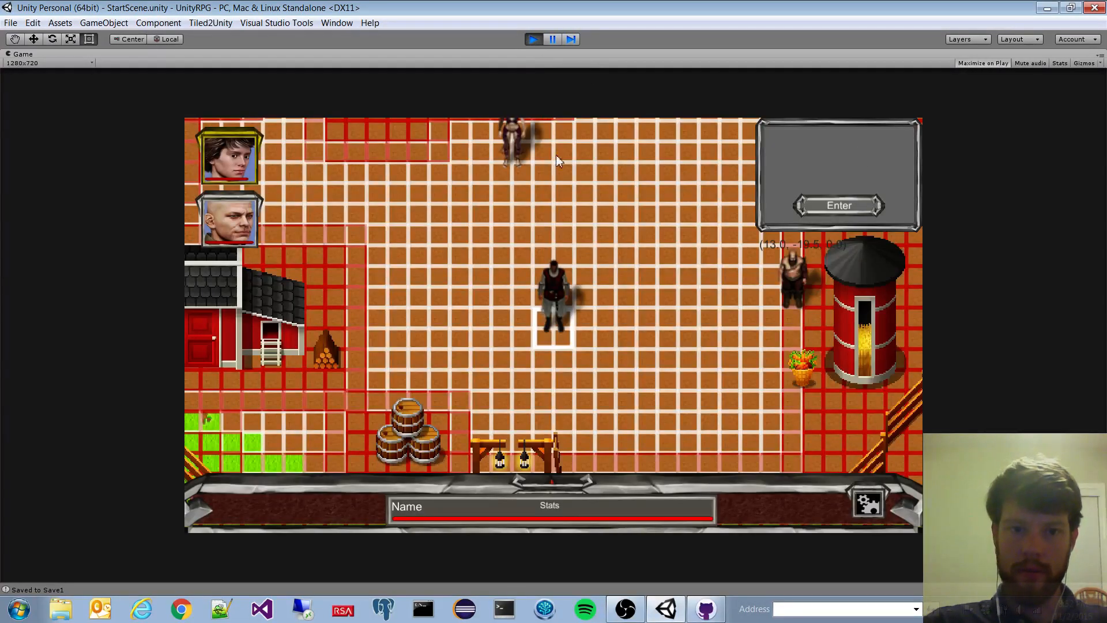
mouse_move(589, 225)
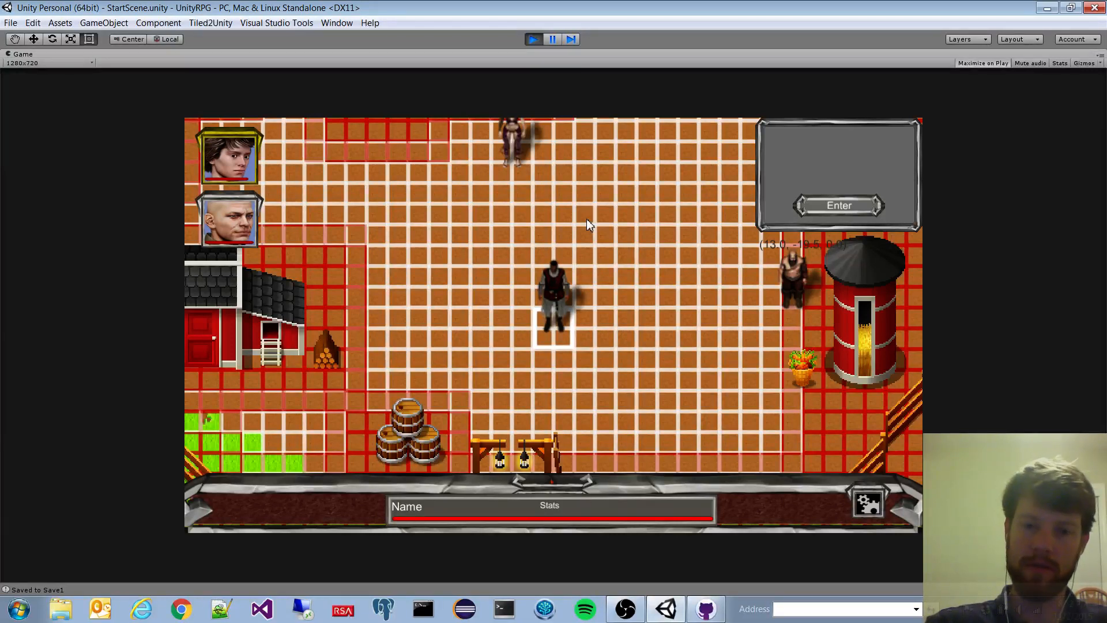
mouse_move(478, 270)
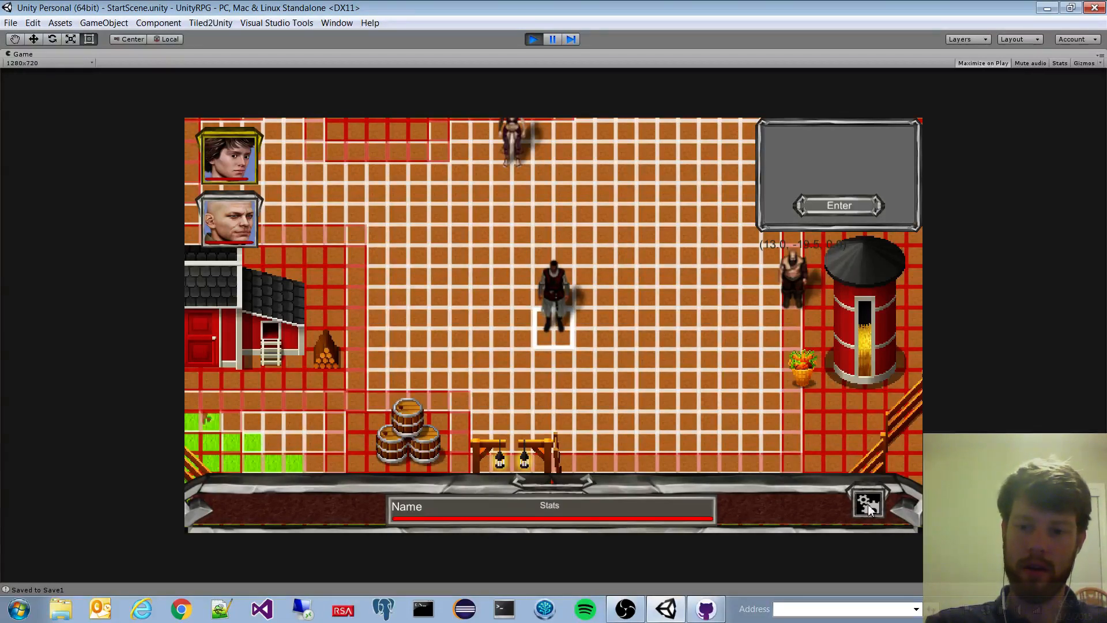
Step: Review Joe's chest armour and item list, taking the Gold Tooth out of the pack slot
left_click(867, 502)
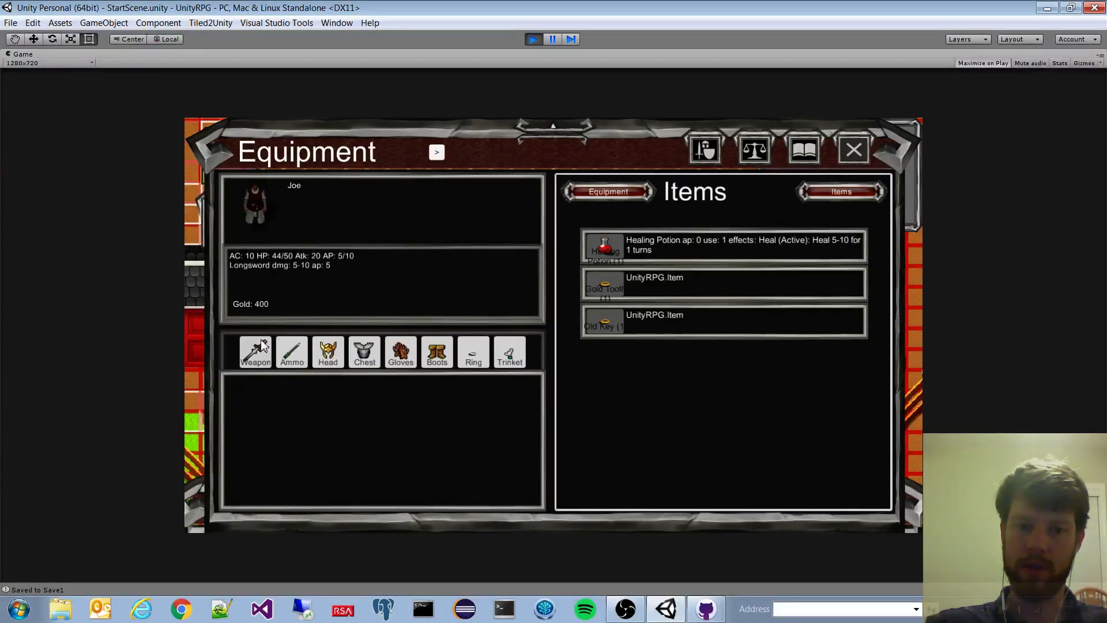
left_click(363, 352)
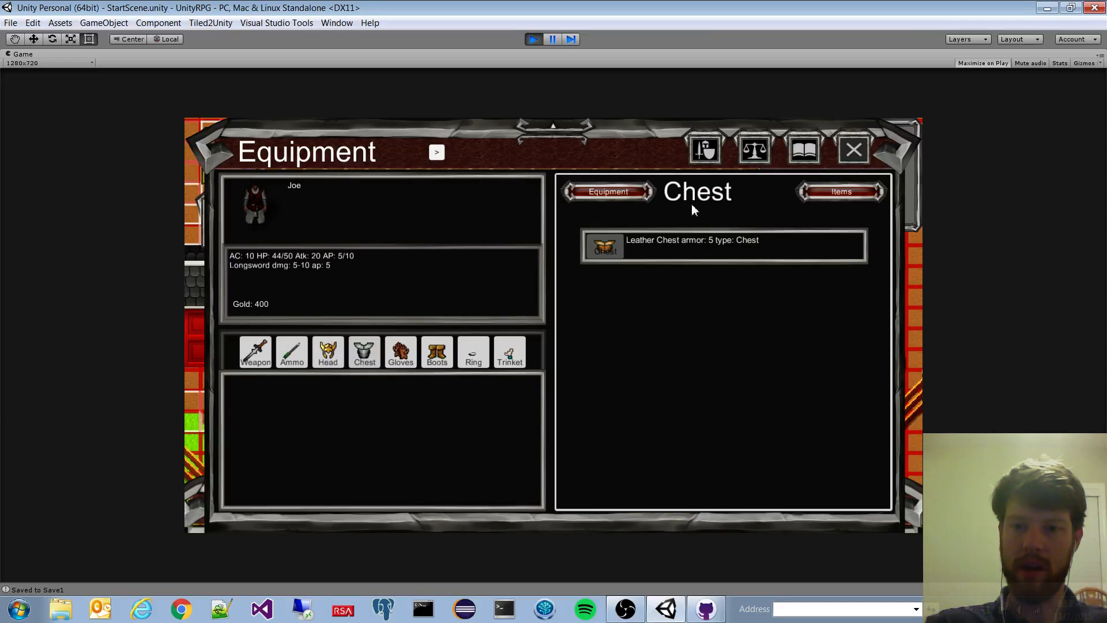
left_click(841, 192)
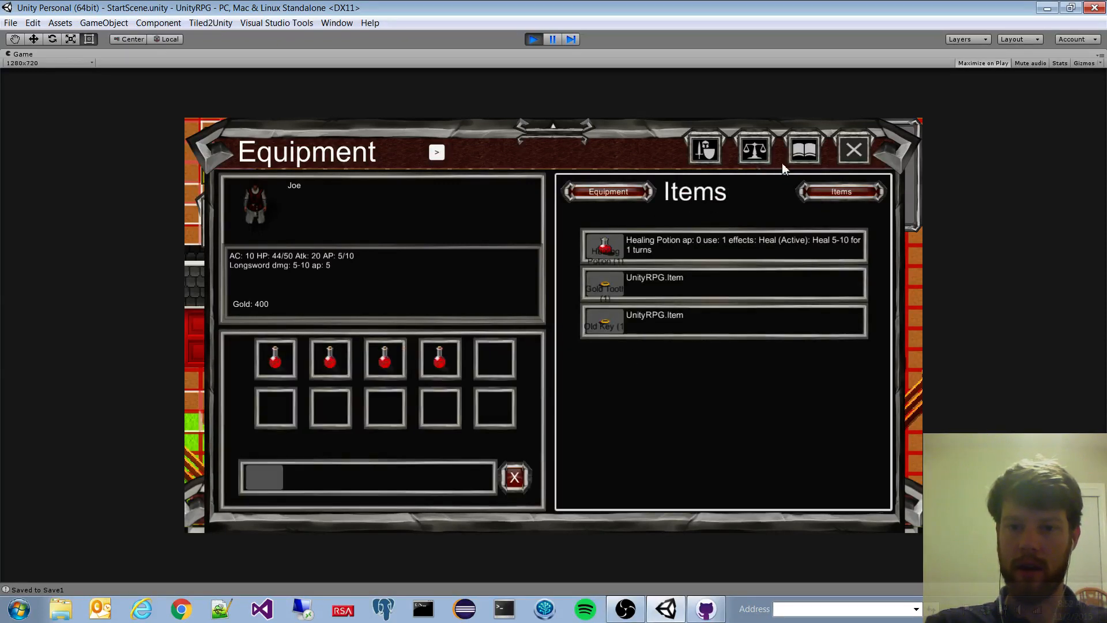
mouse_move(672, 285)
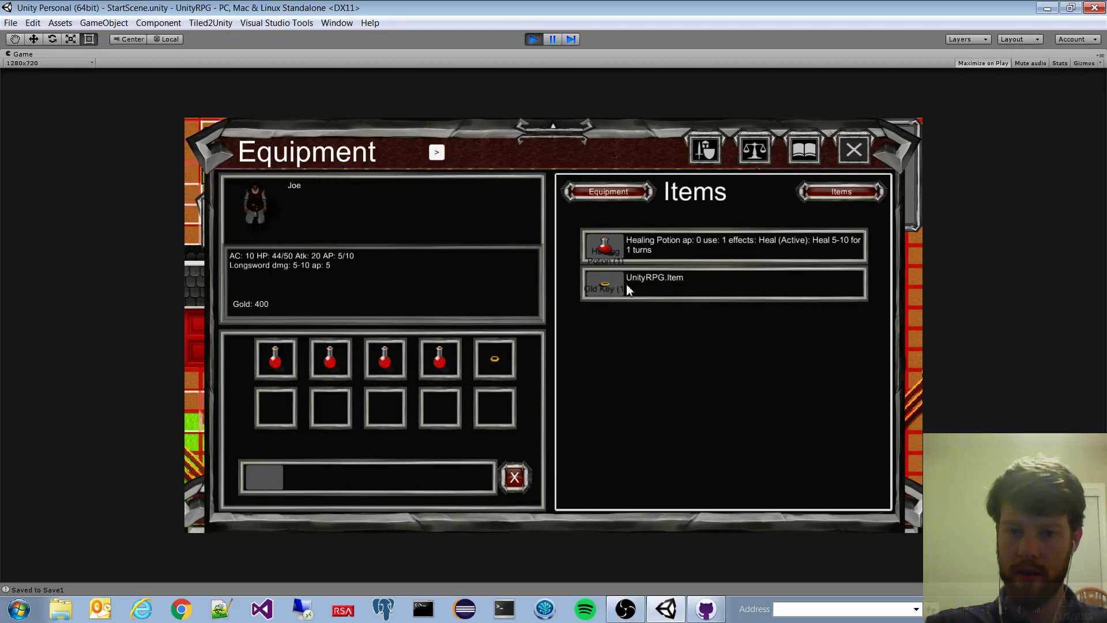
left_click(494, 357)
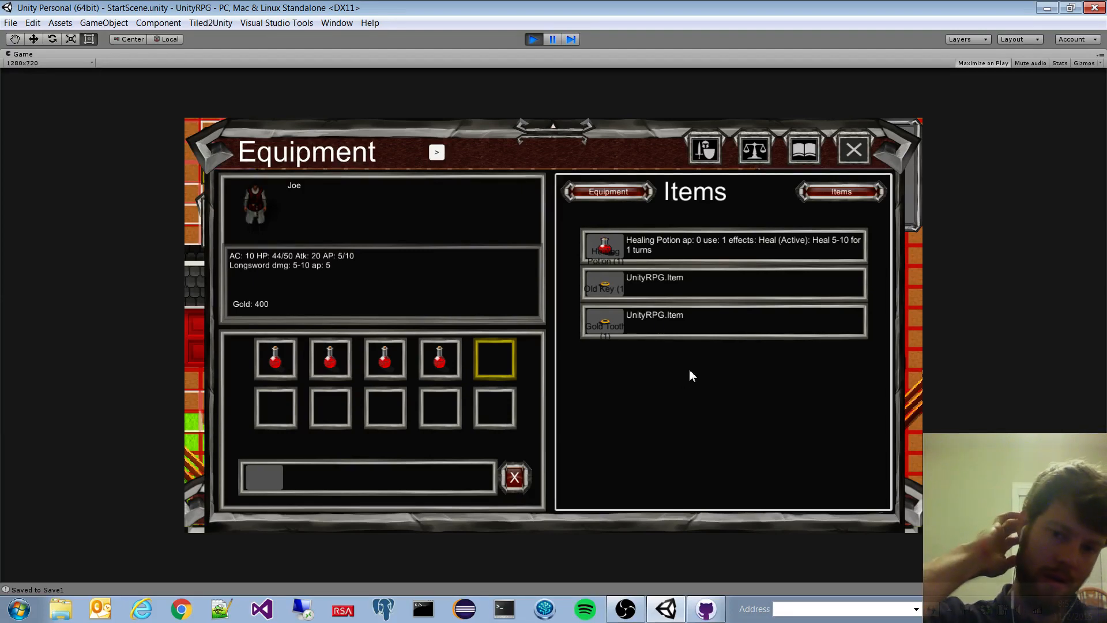
mouse_move(844, 168)
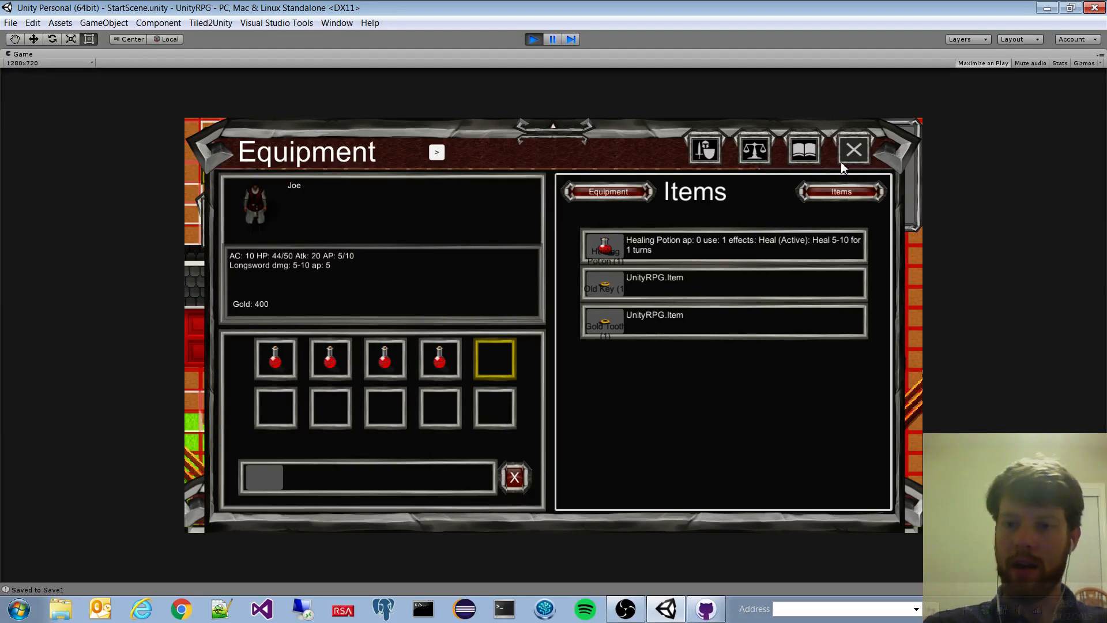